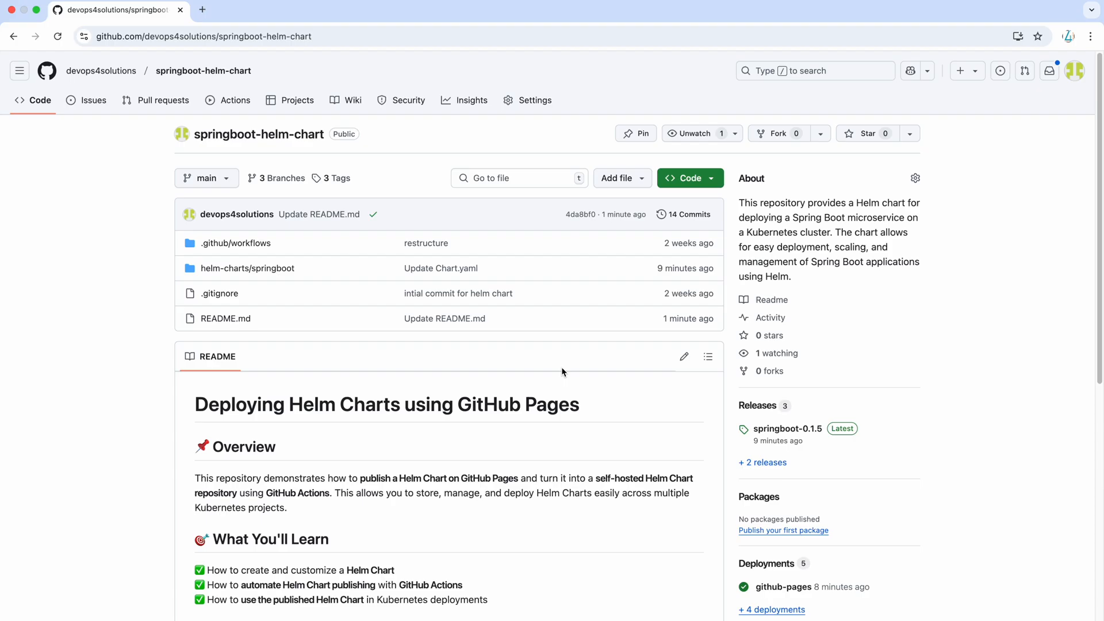
Browse the helm-charts/springboot chart folder and its templates, then go back up to helm-charts.
scroll("down", 3)
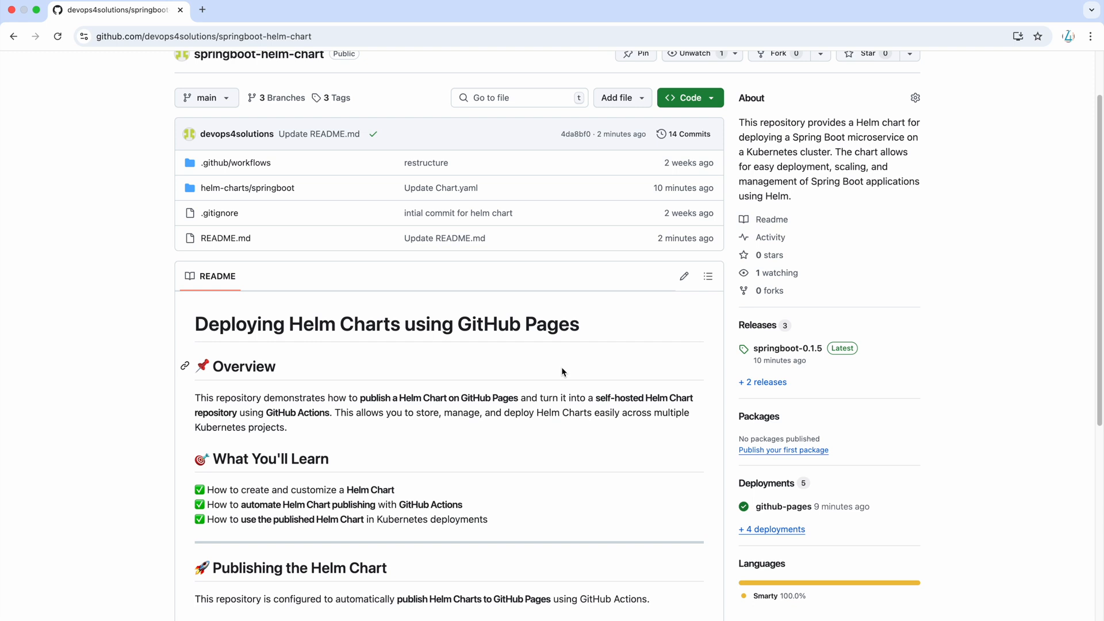
scroll("down", 3)
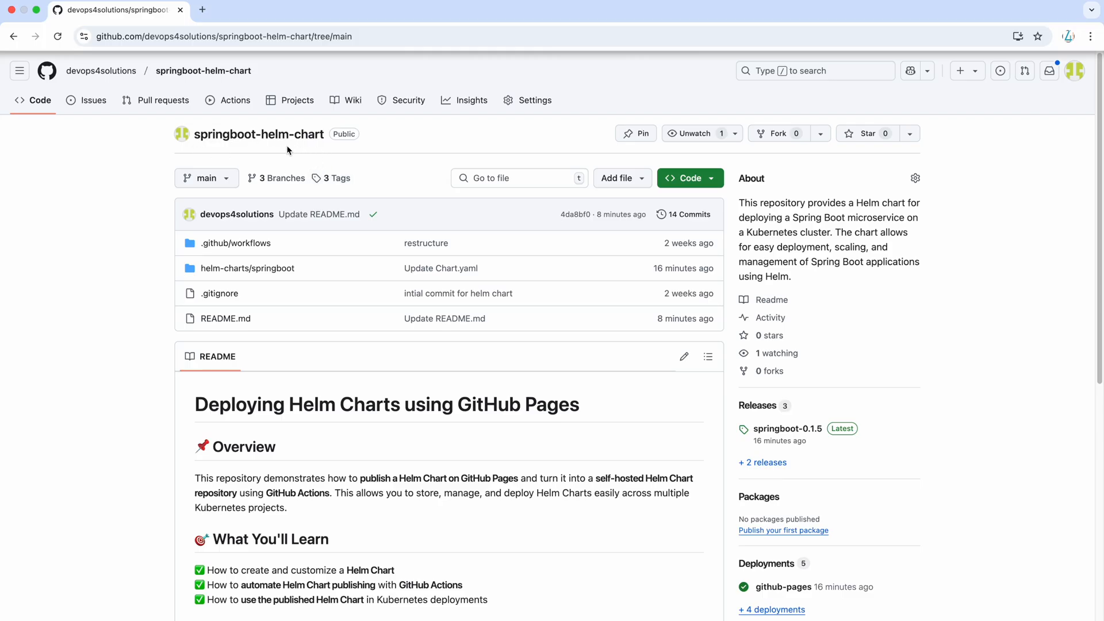
mouse_move(319, 163)
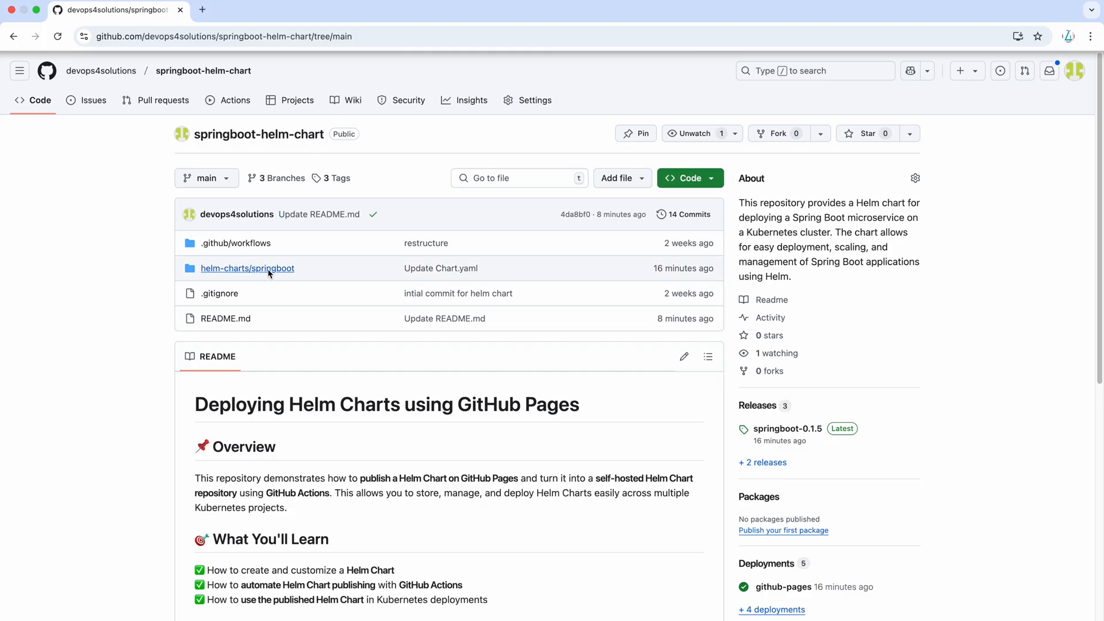
mouse_move(248, 268)
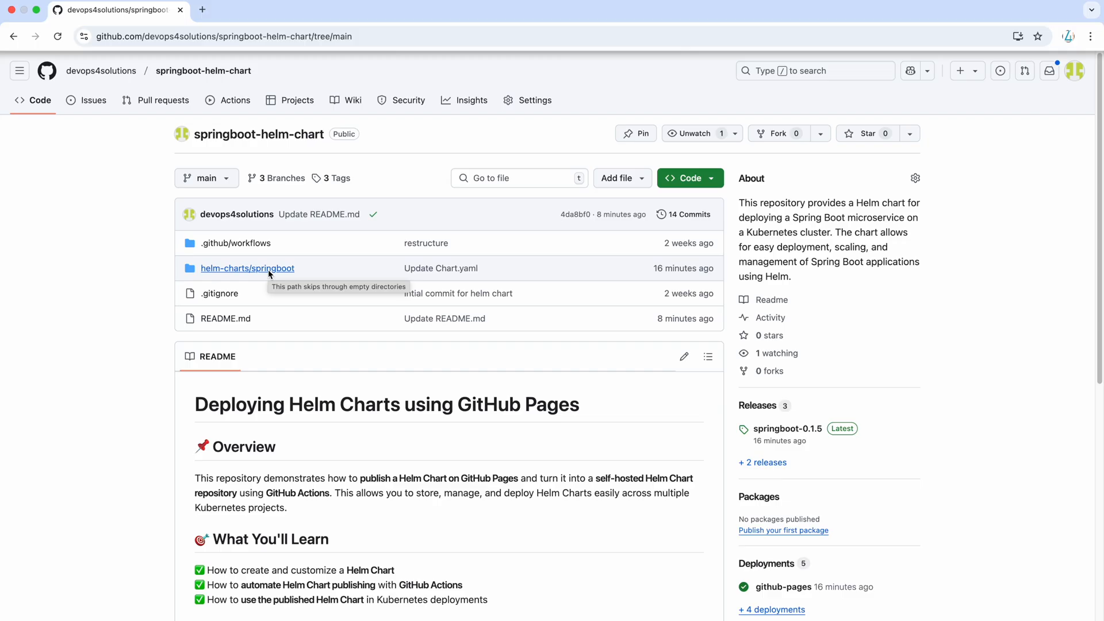
left_click(247, 268)
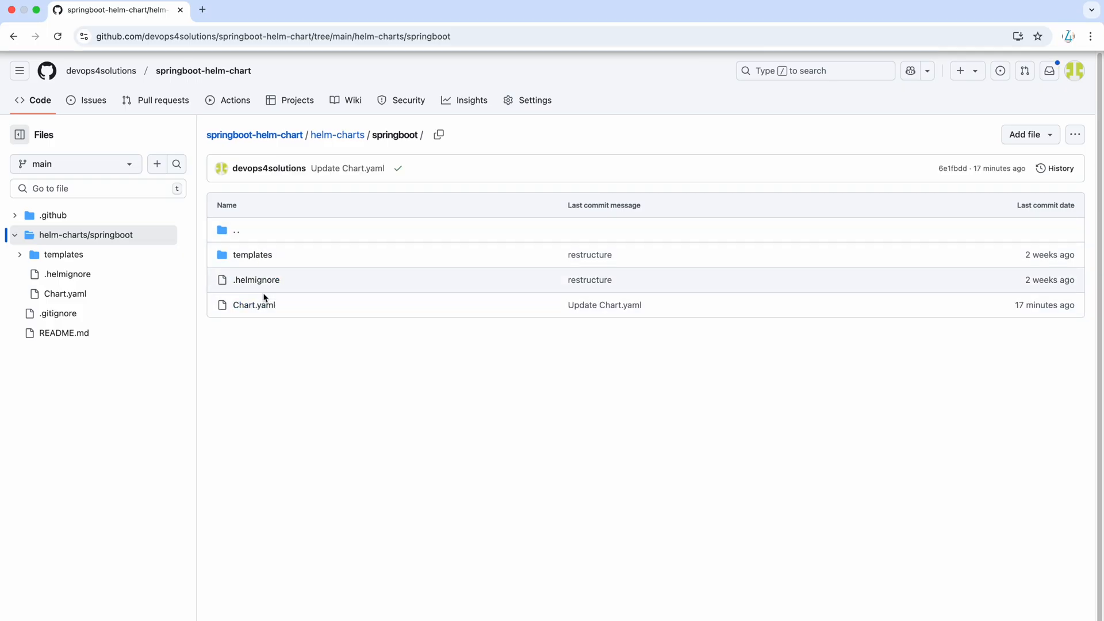
mouse_move(253, 304)
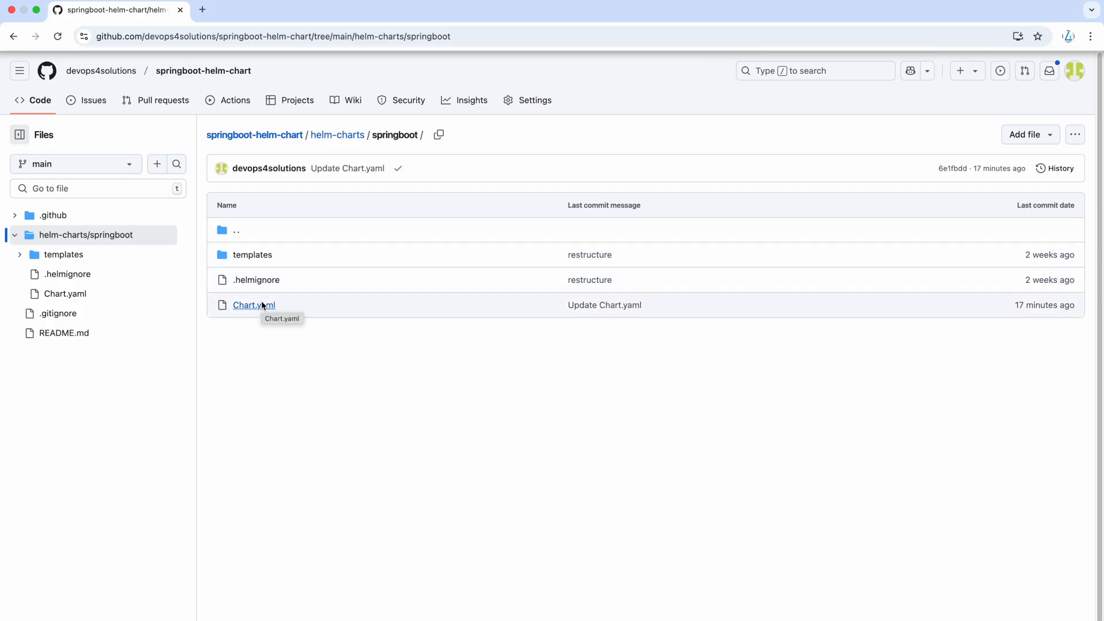
mouse_move(257, 279)
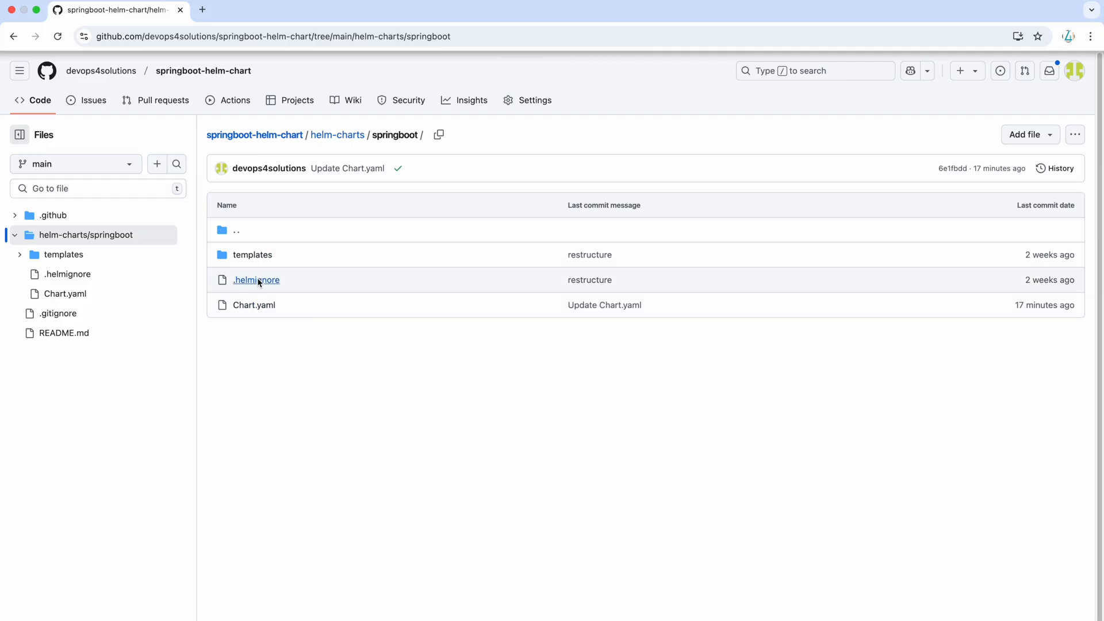
left_click(251, 254)
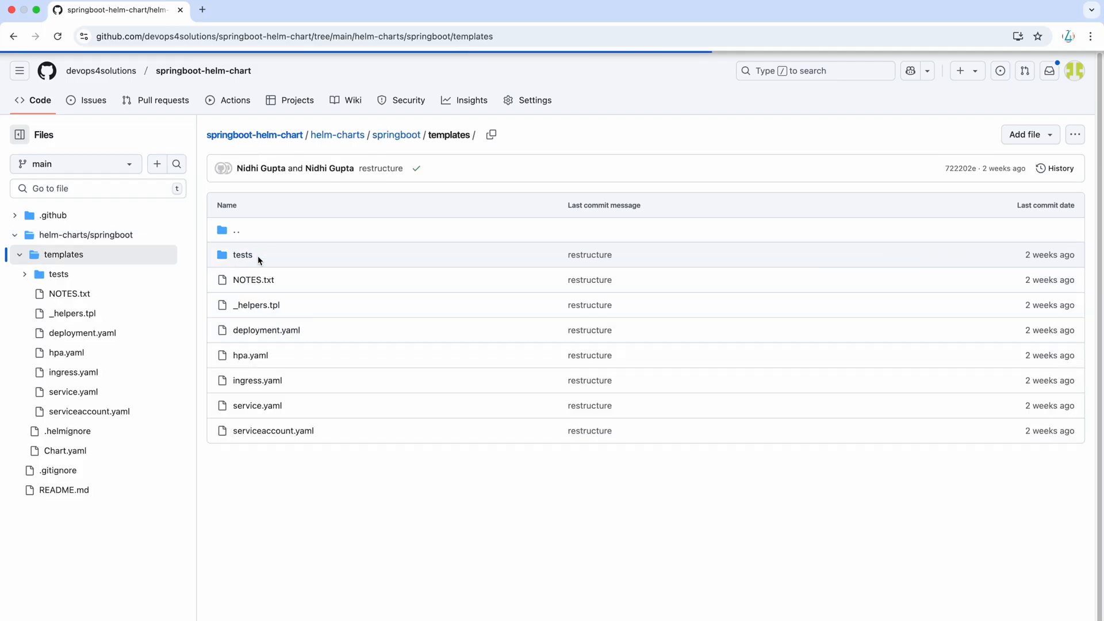
mouse_move(275, 389)
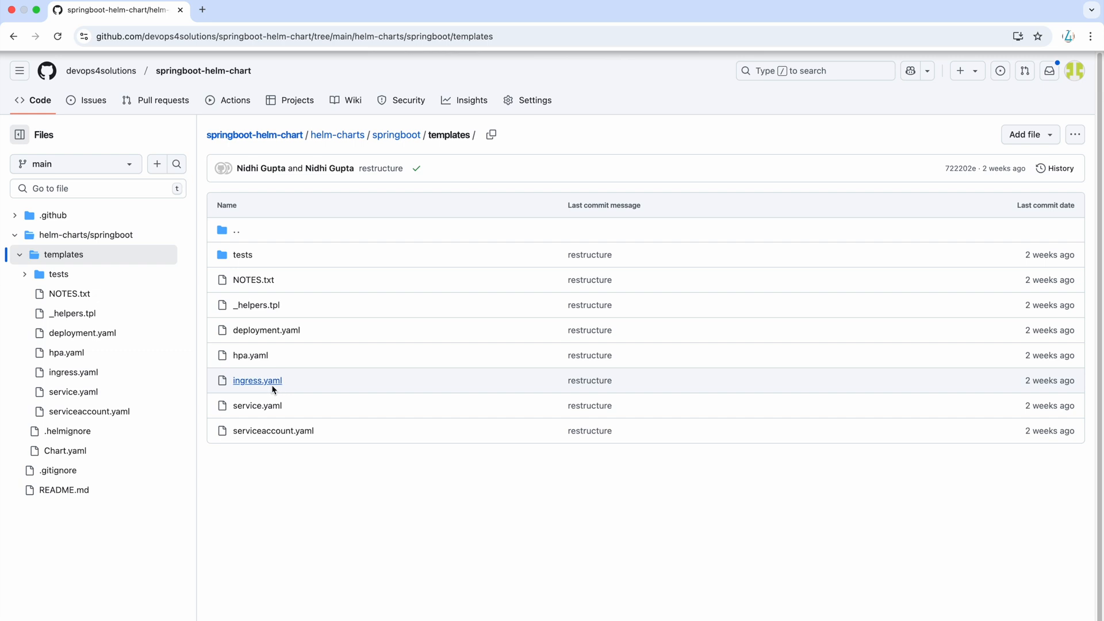
mouse_move(256, 381)
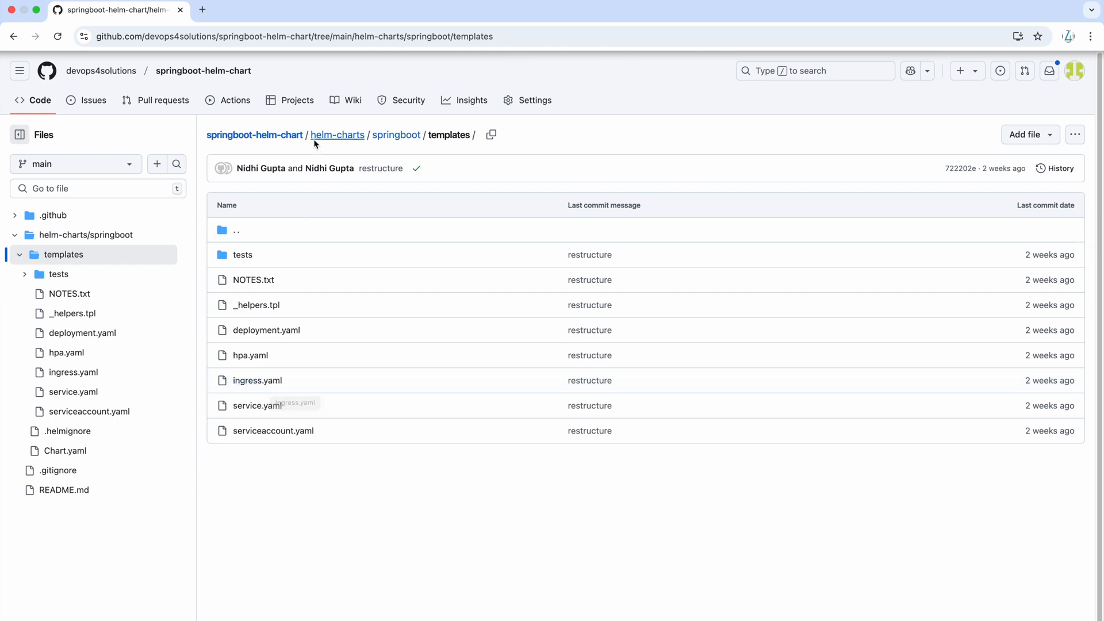
left_click(337, 134)
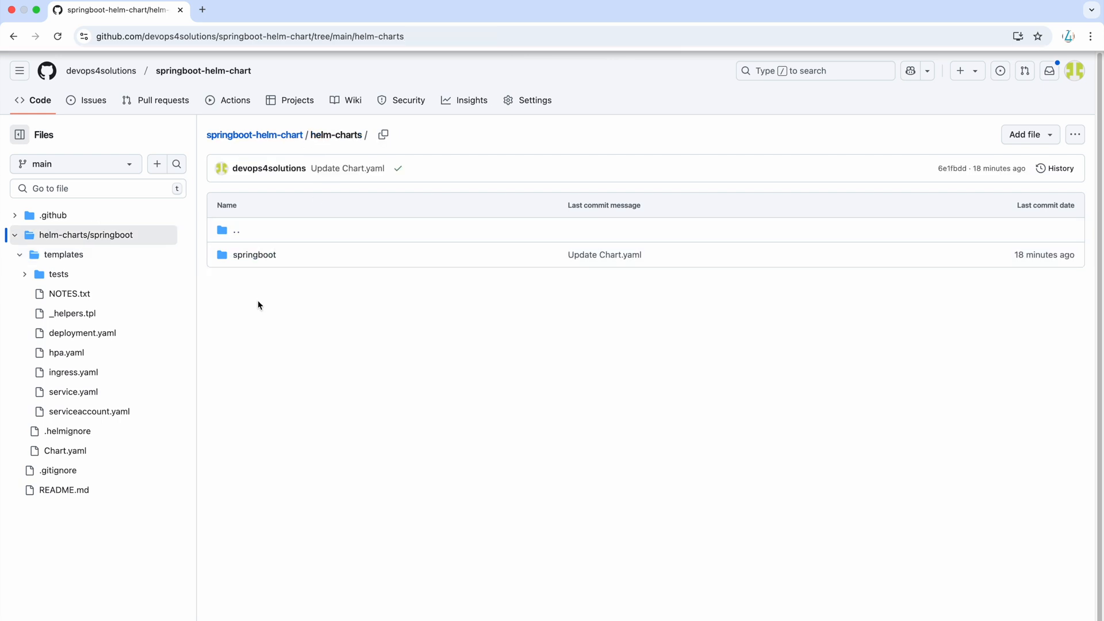
mouse_move(258, 341)
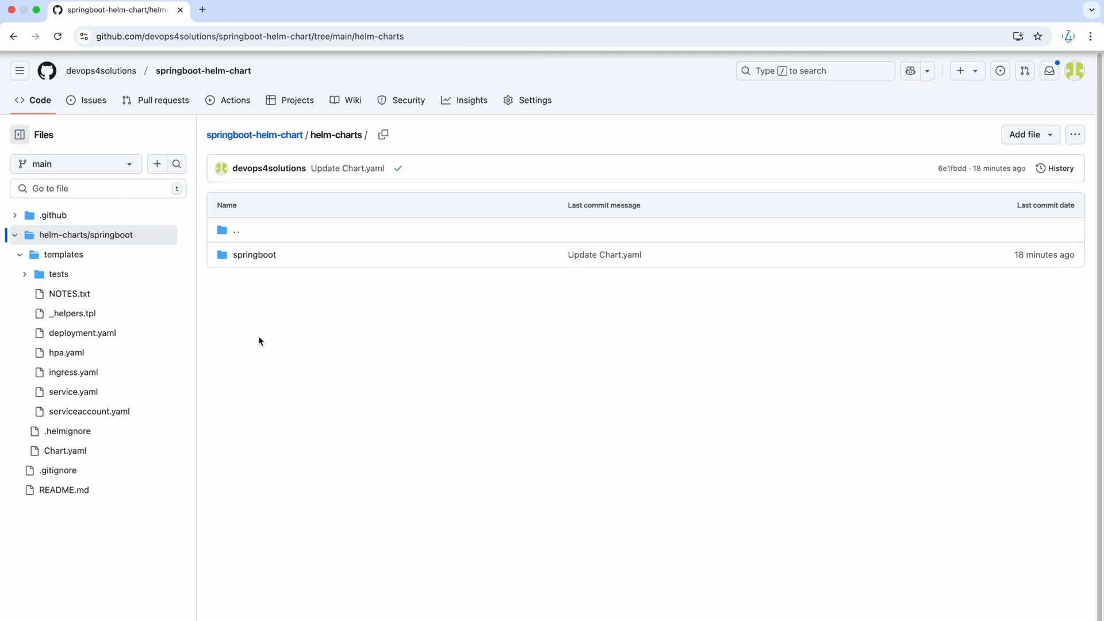
mouse_move(264, 286)
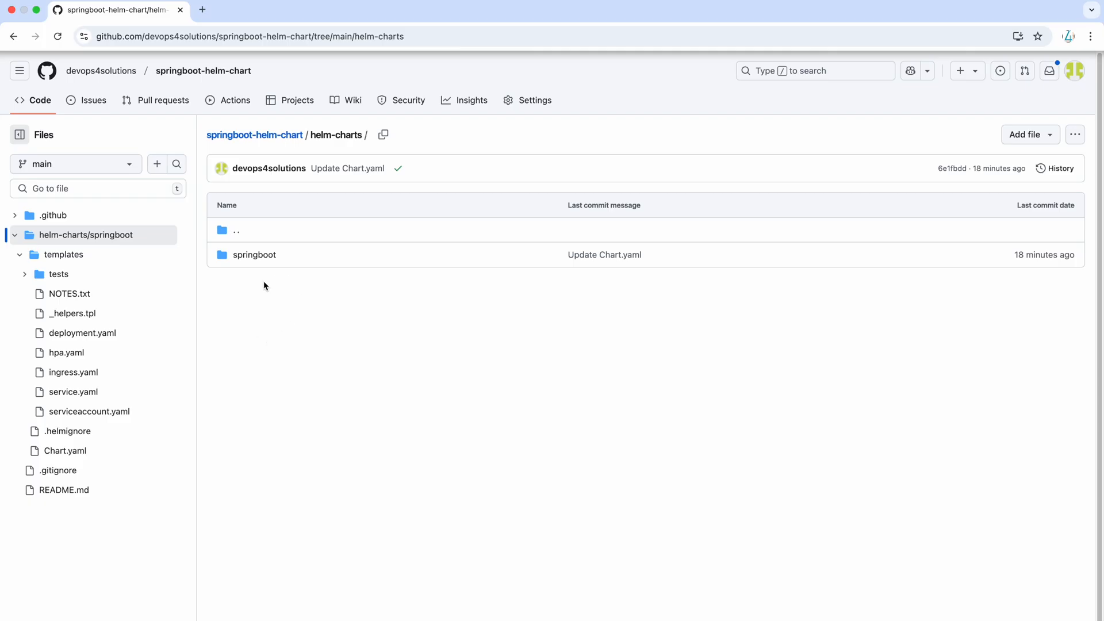
mouse_move(301, 283)
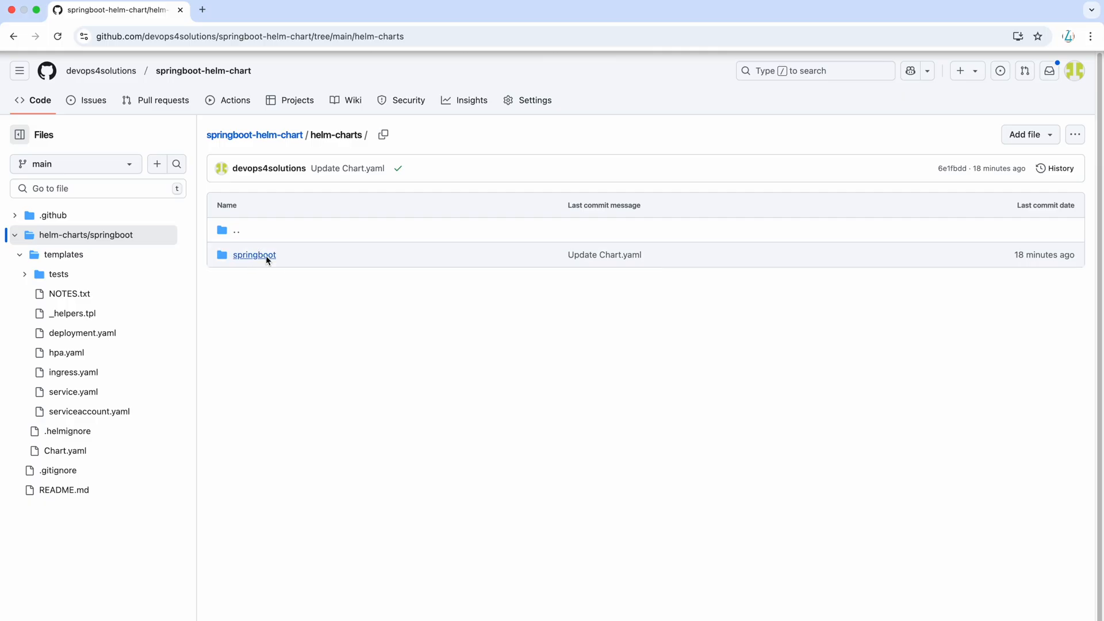
mouse_move(254, 254)
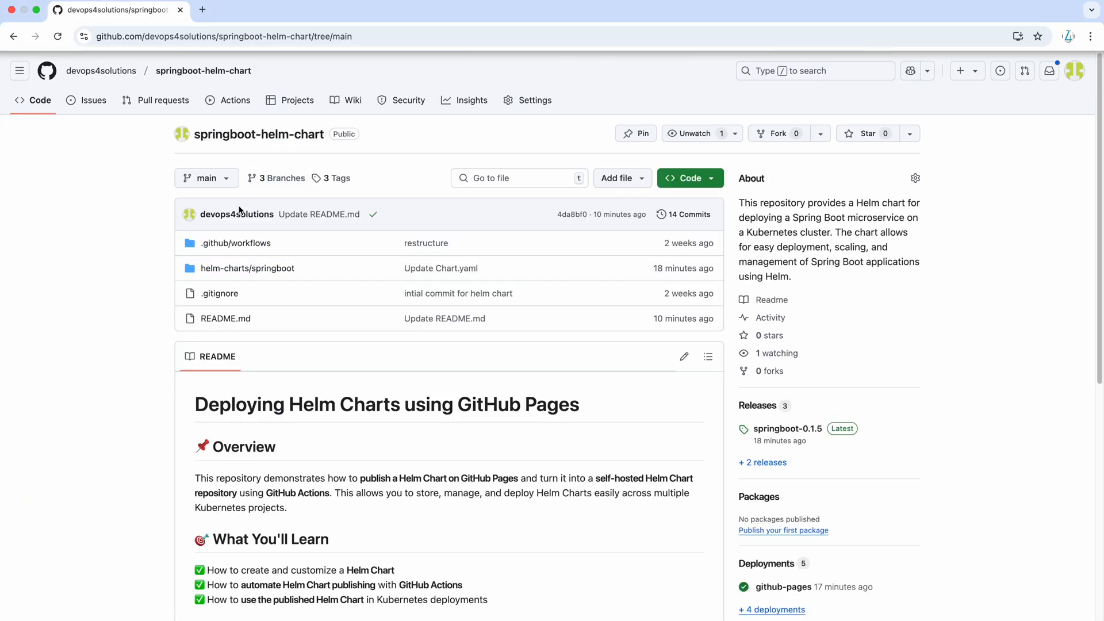
scroll("down", 3)
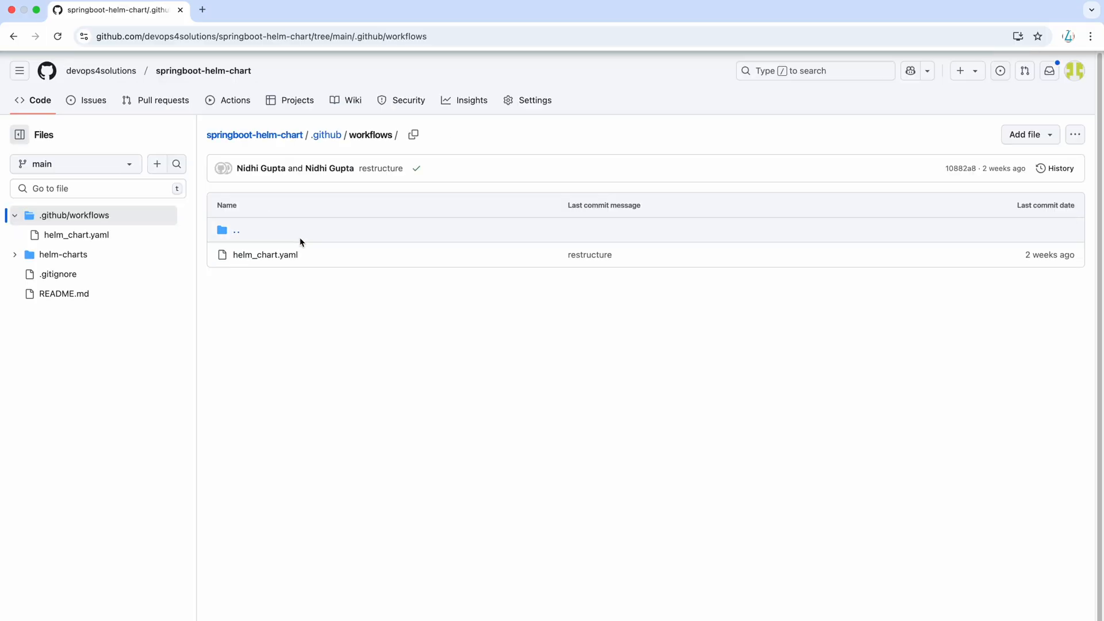
mouse_move(266, 256)
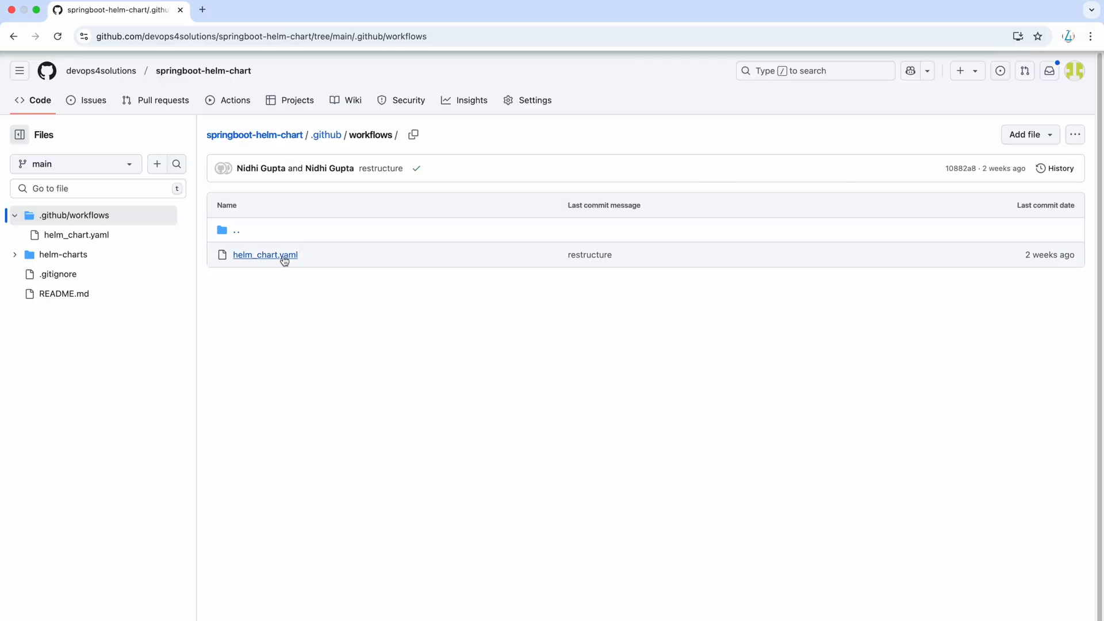
left_click(264, 255)
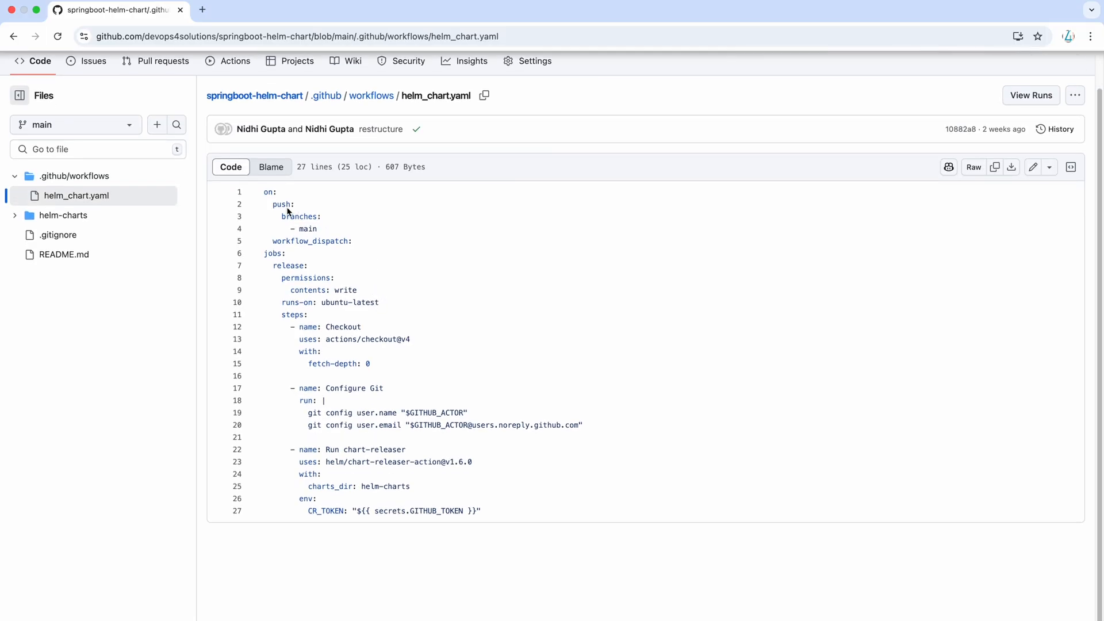
left_click_drag(265, 191, 317, 229)
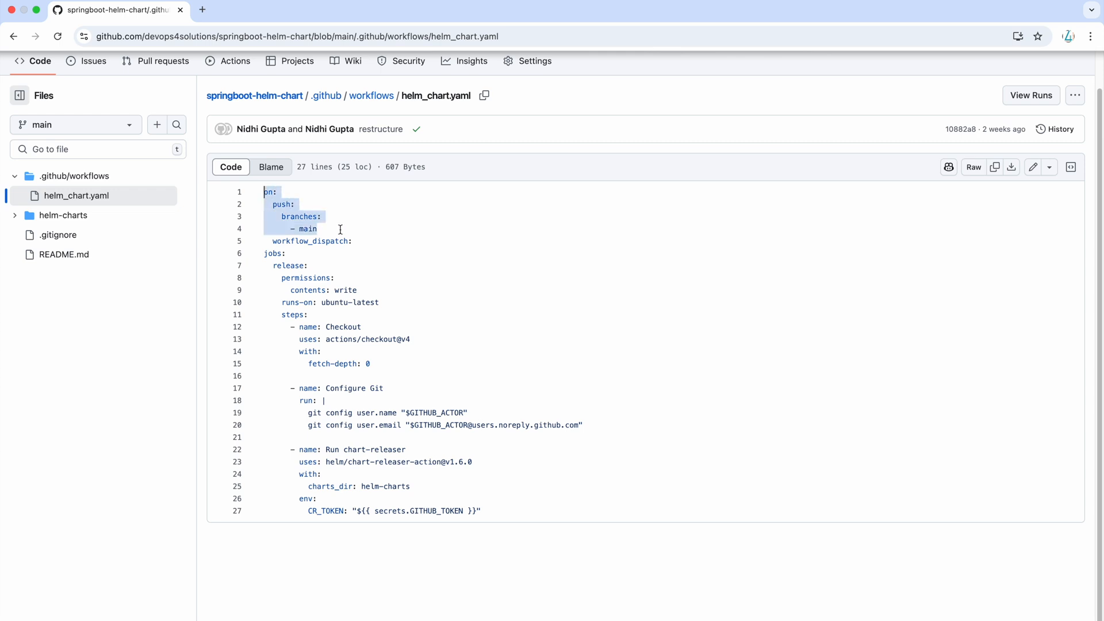
left_click(310, 241)
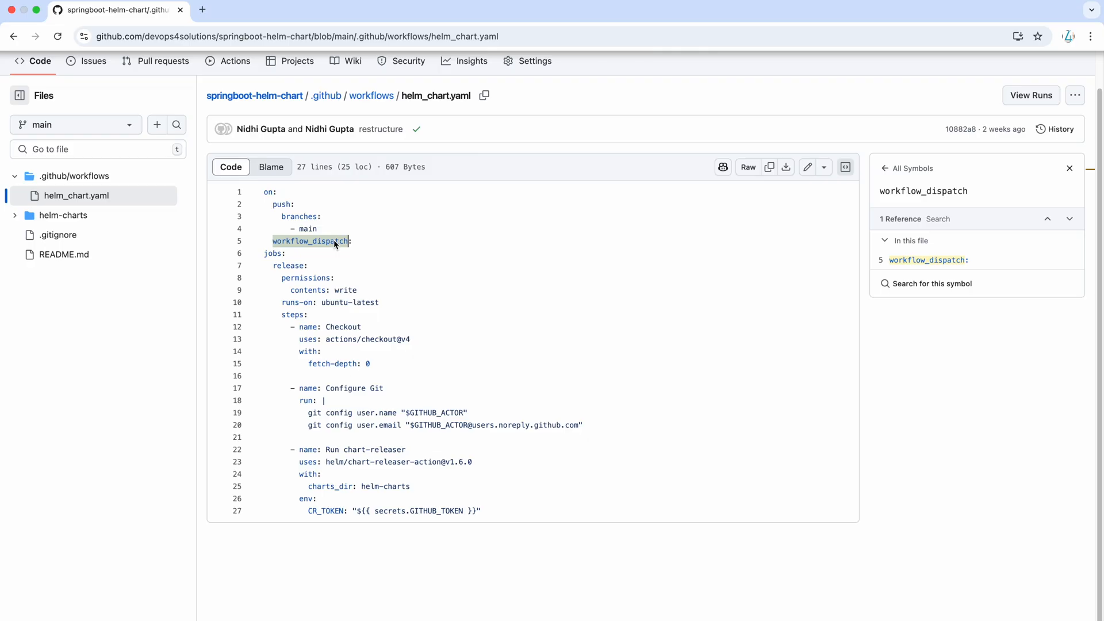
scroll("down", 3)
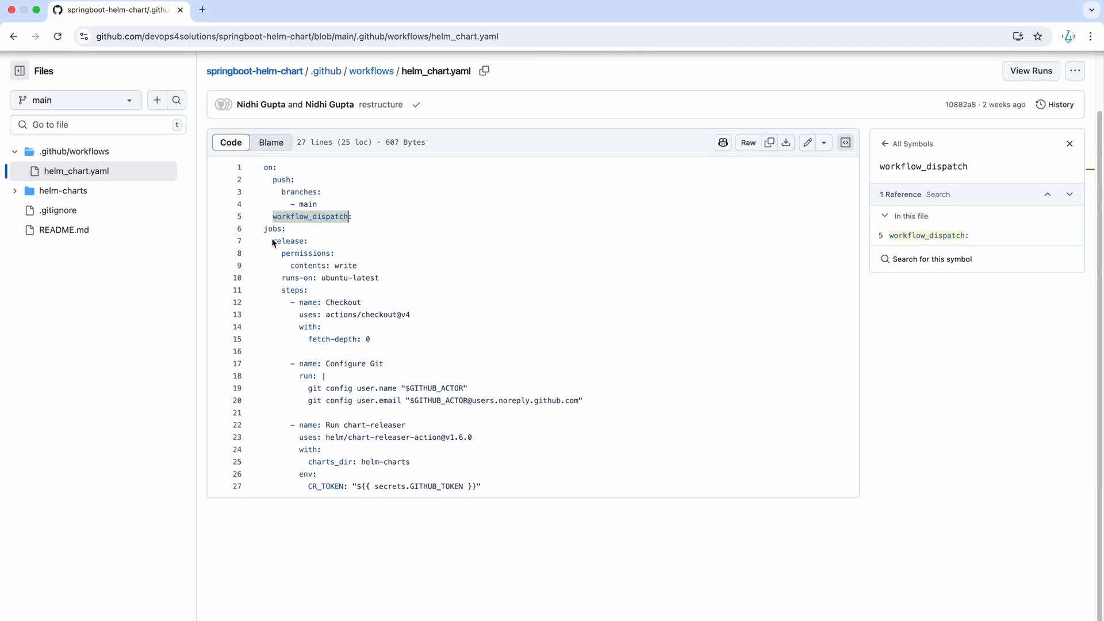
left_click_drag(271, 242, 384, 266)
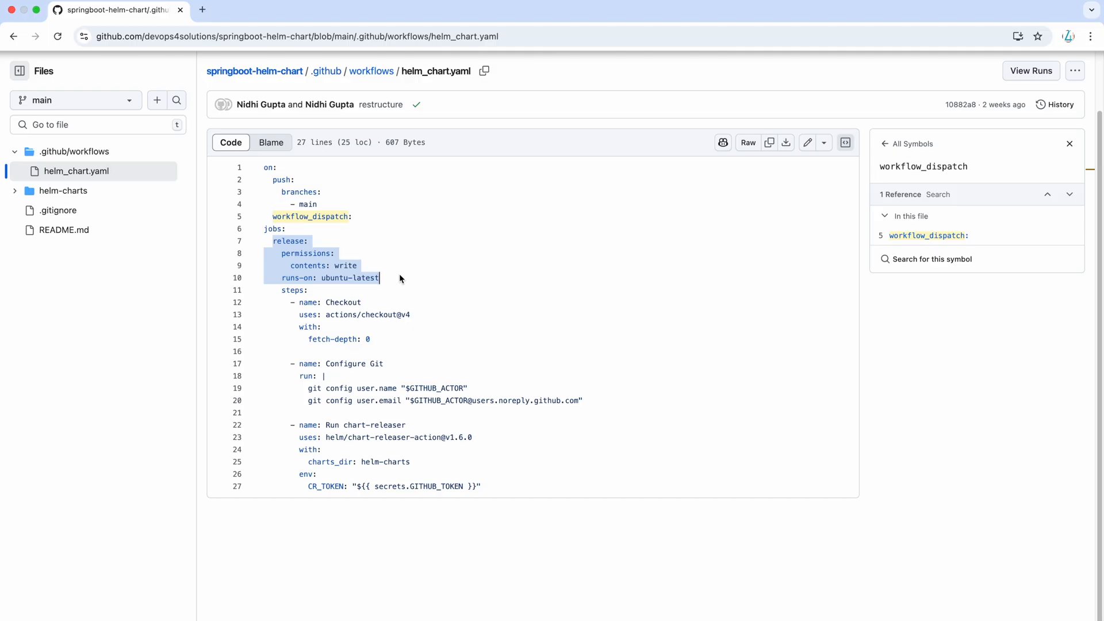
mouse_move(384, 345)
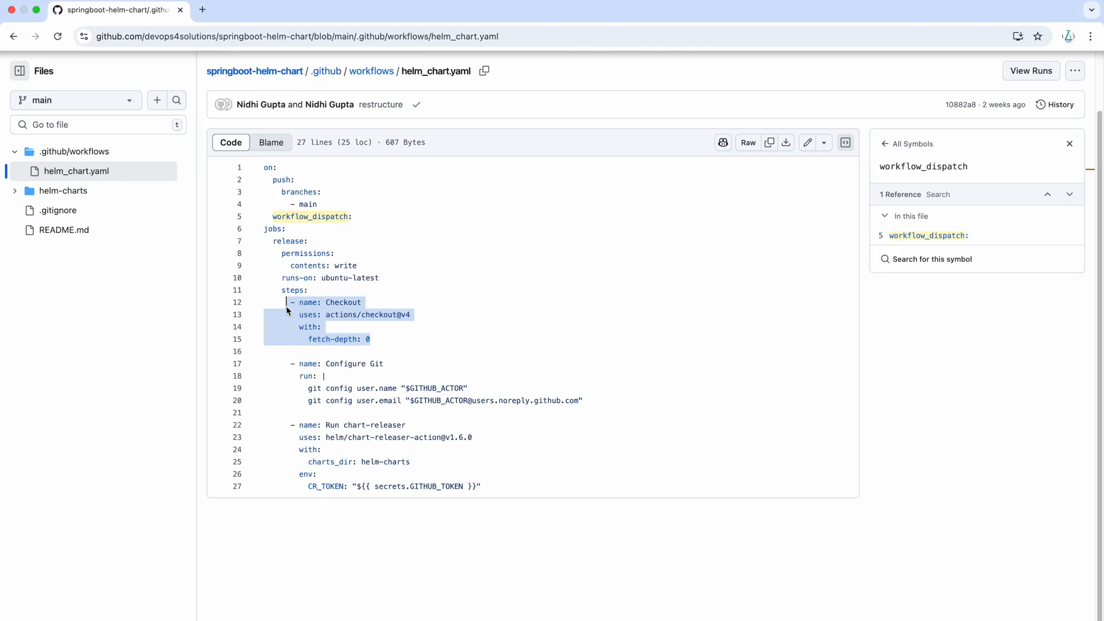
mouse_move(295, 372)
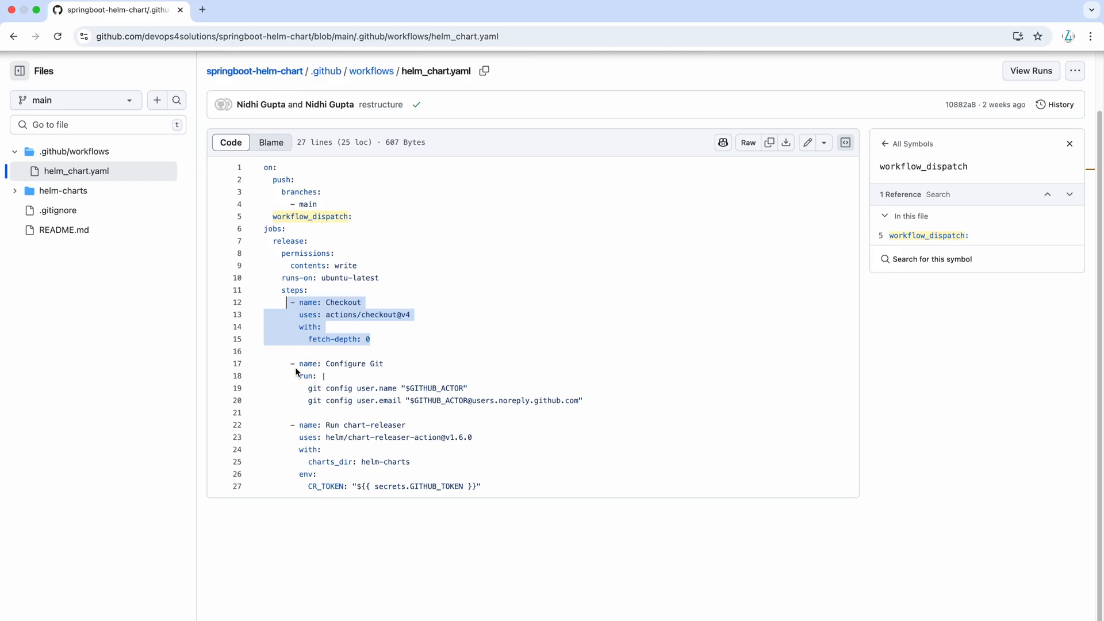
mouse_move(609, 409)
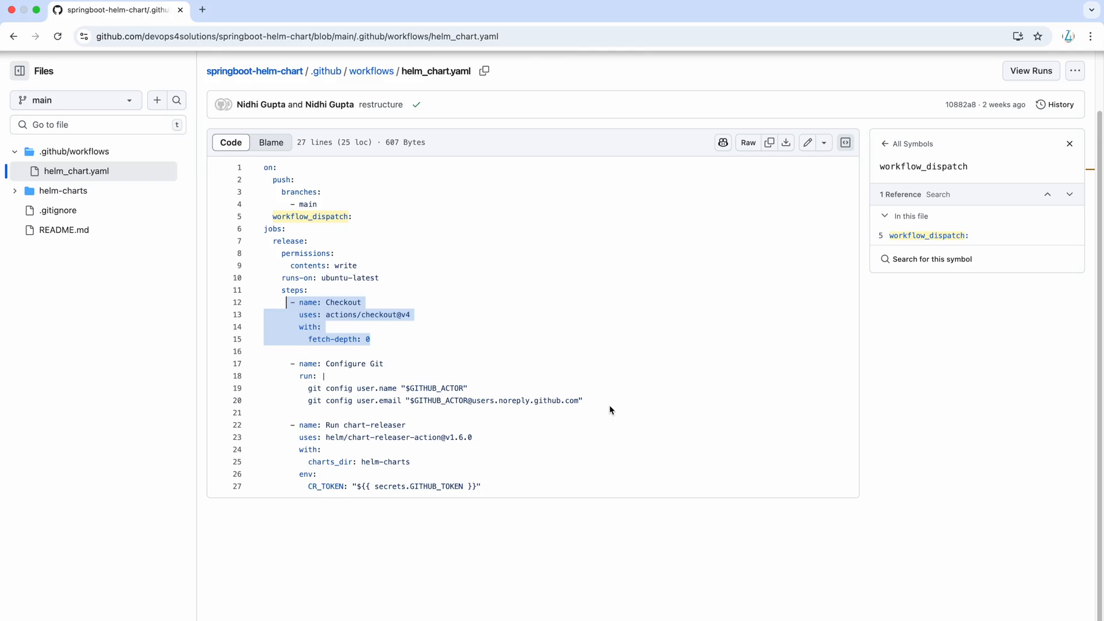
mouse_move(370, 468)
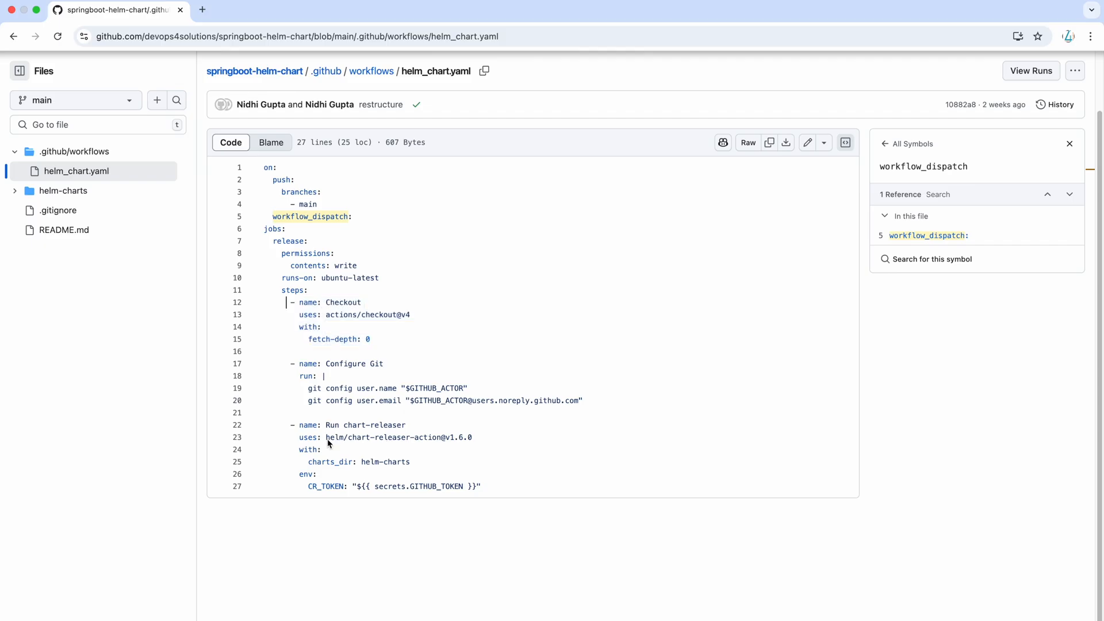
double_click(398, 437)
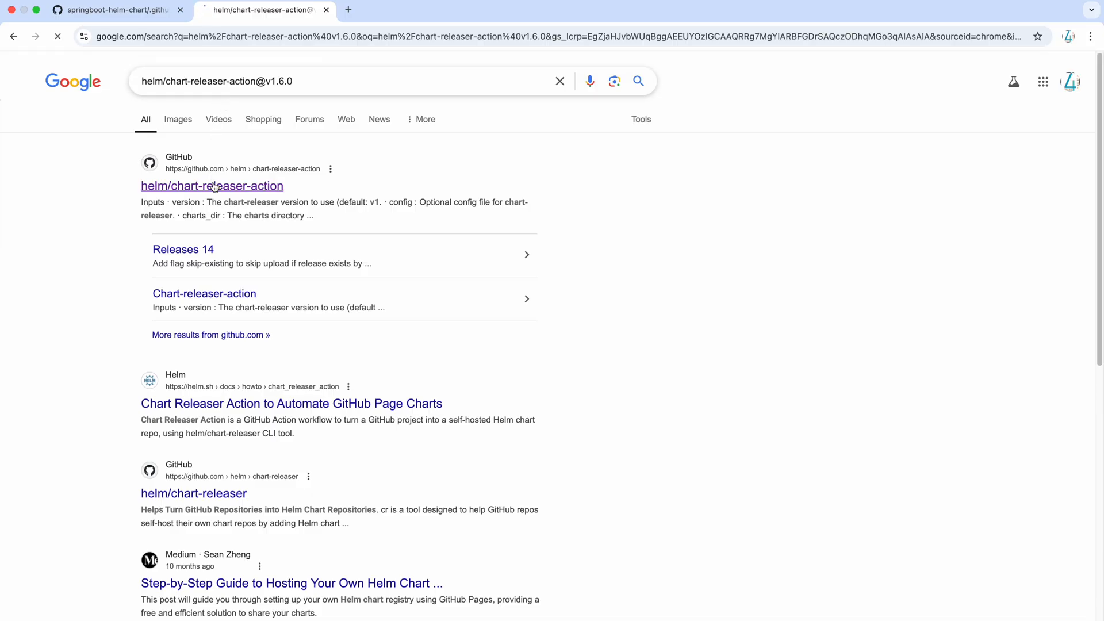
From the results, read through the helm/chart-releaser-action README's prerequisites and inputs.
left_click(211, 185)
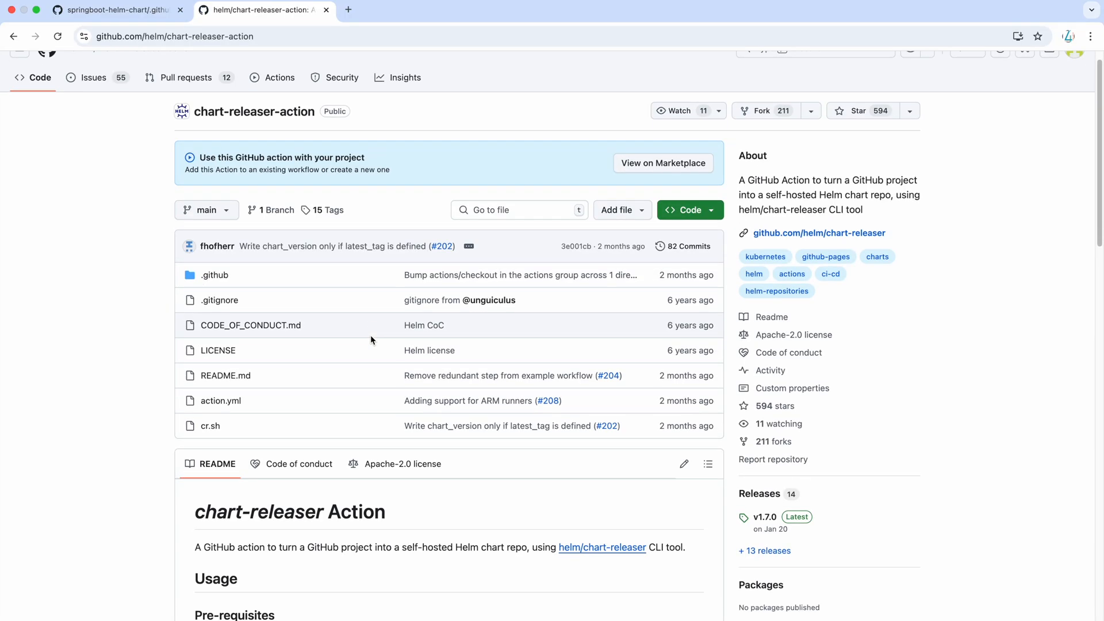
scroll("down", 3)
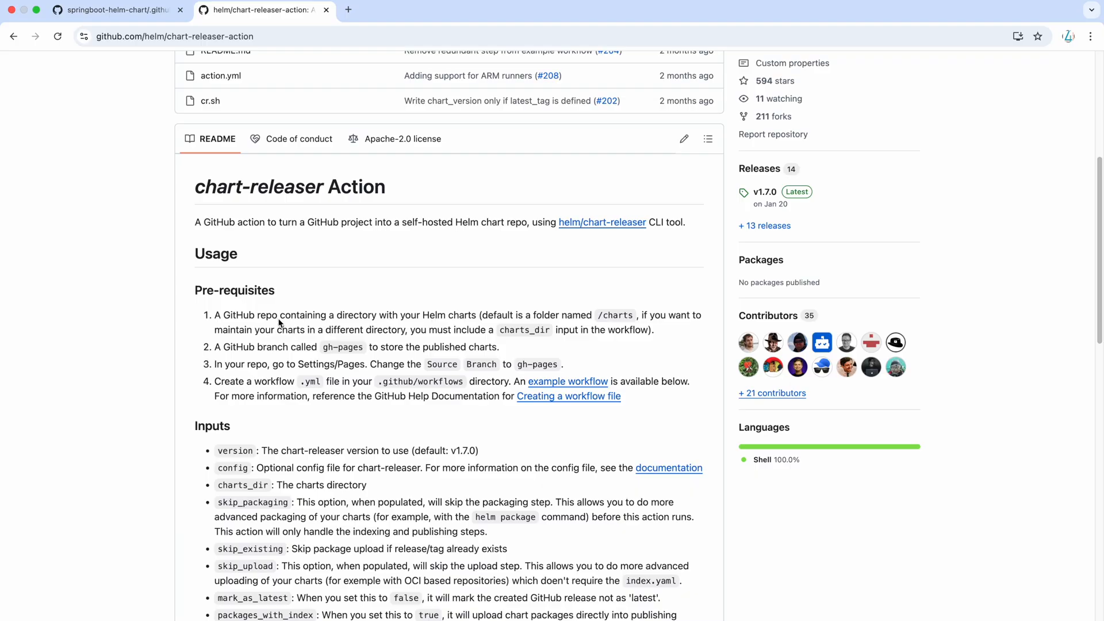
mouse_move(265, 367)
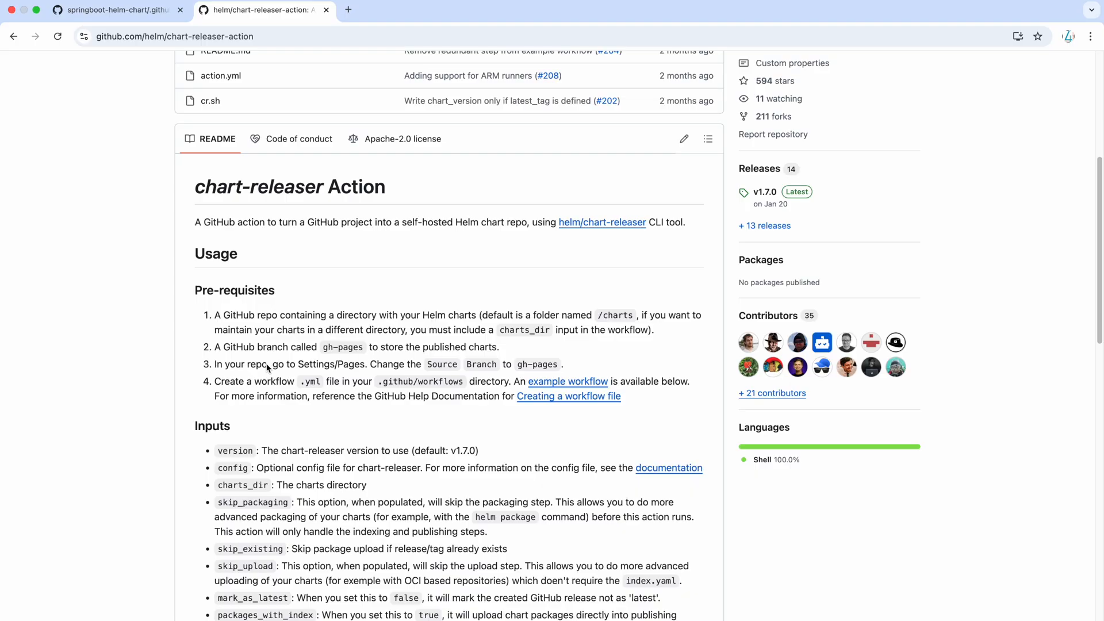
mouse_move(340, 351)
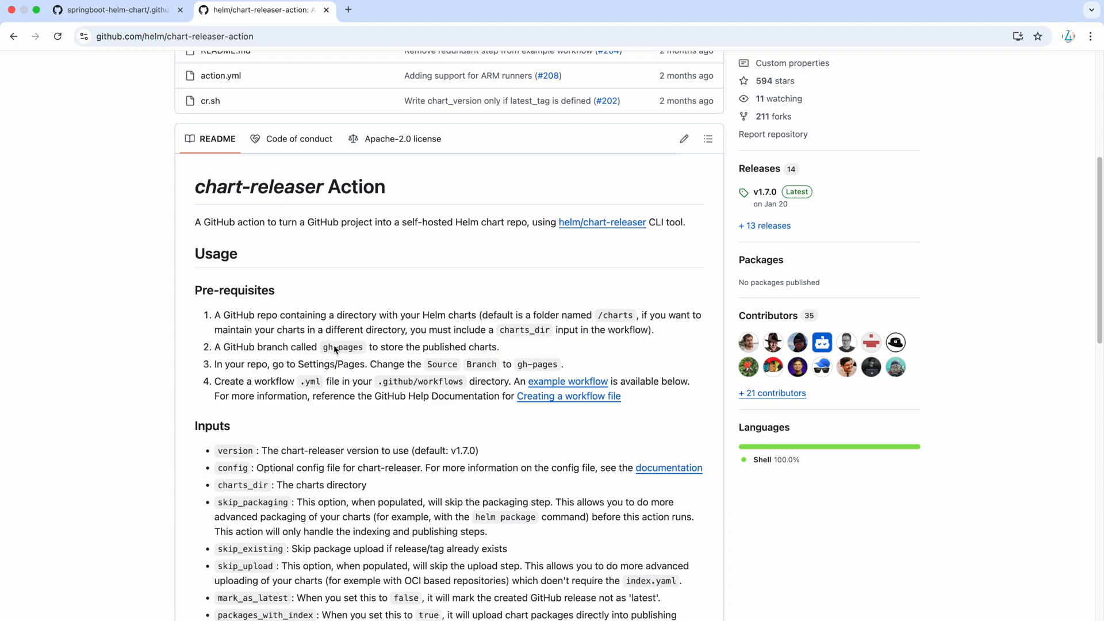
mouse_move(356, 347)
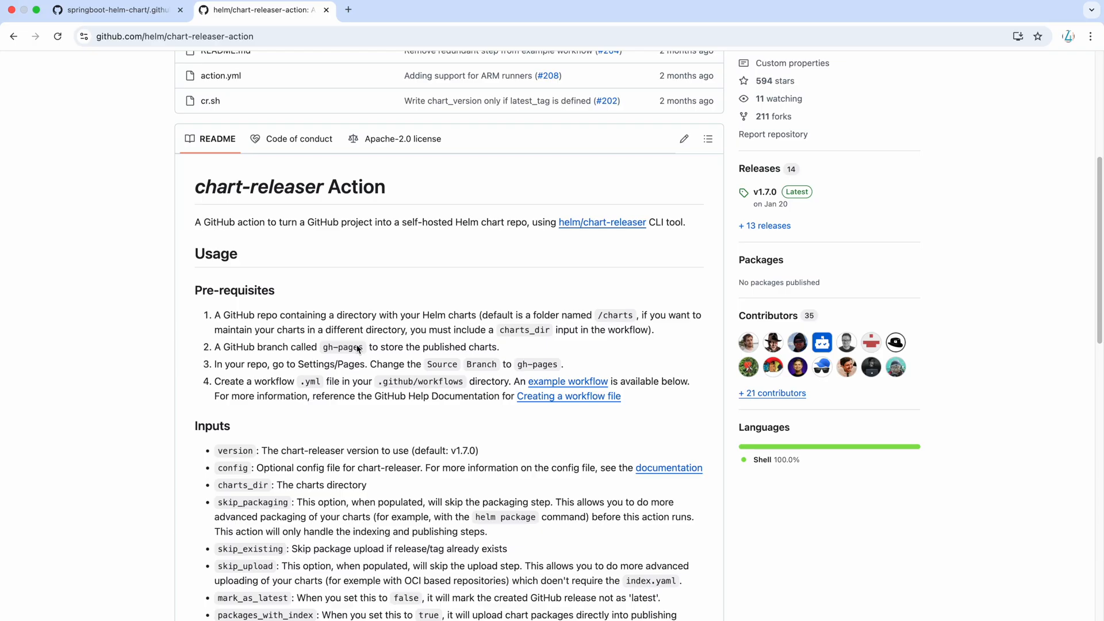
scroll("down", 3)
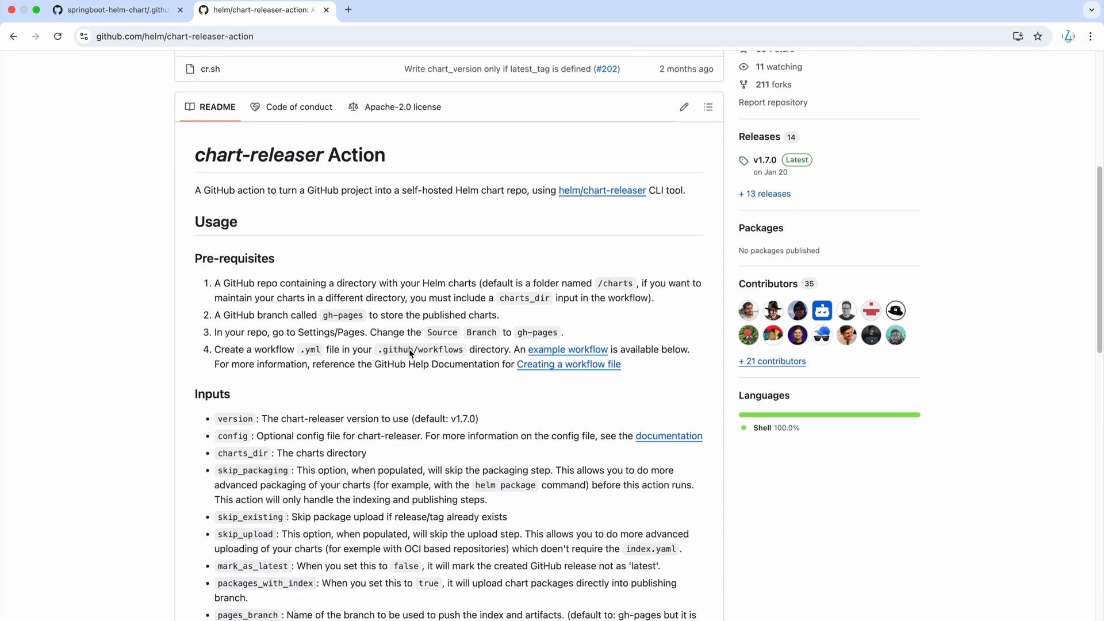
scroll("down", 3)
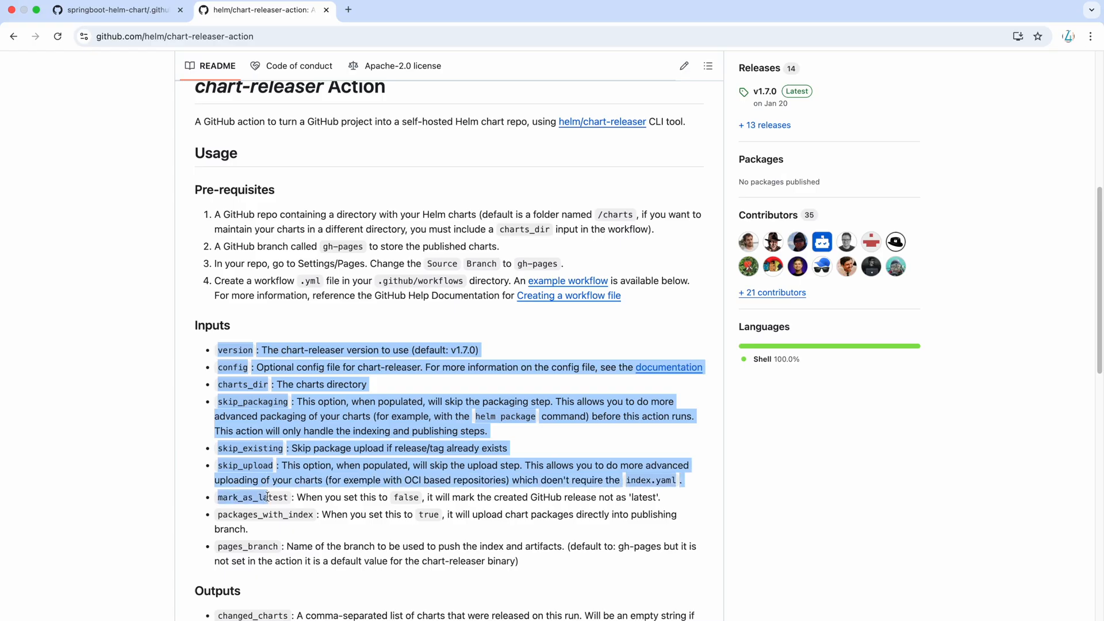
scroll("down", 3)
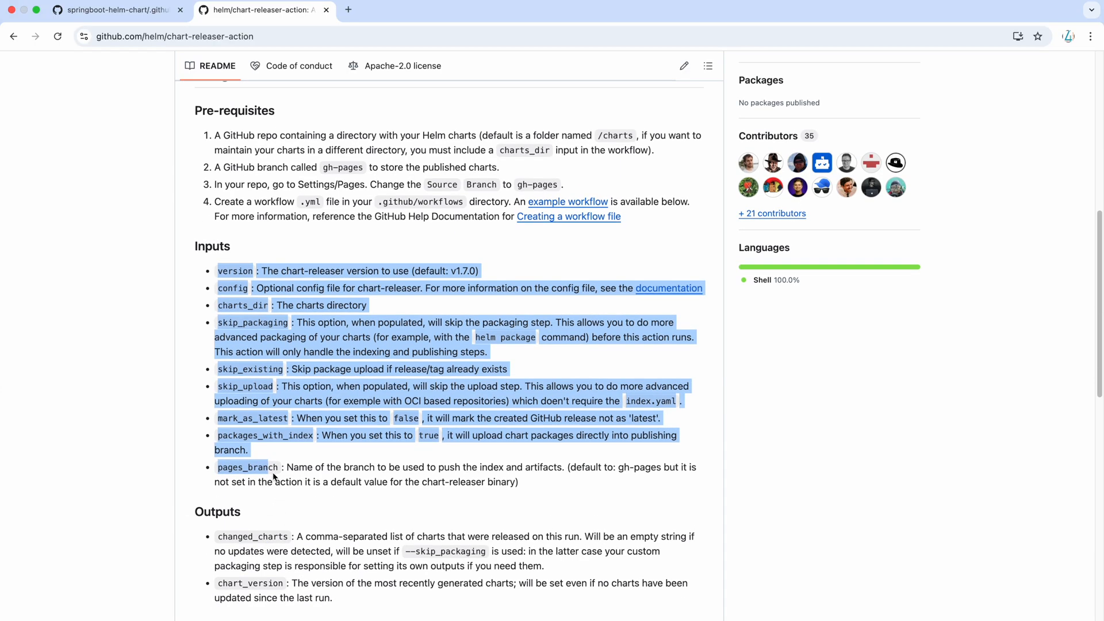
mouse_move(450, 469)
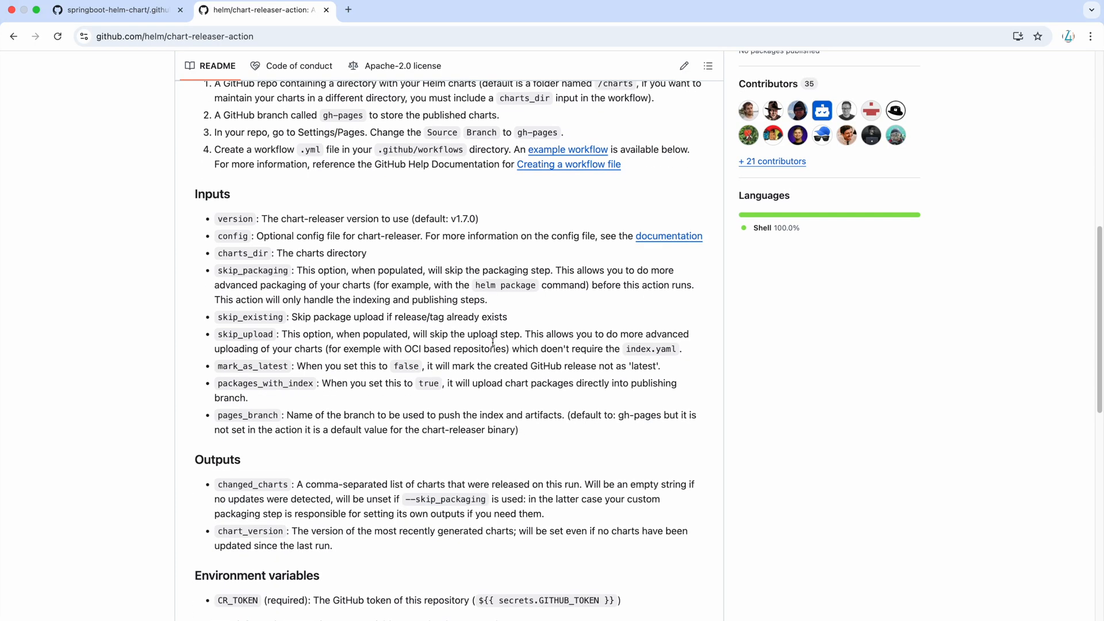
scroll("down", 3)
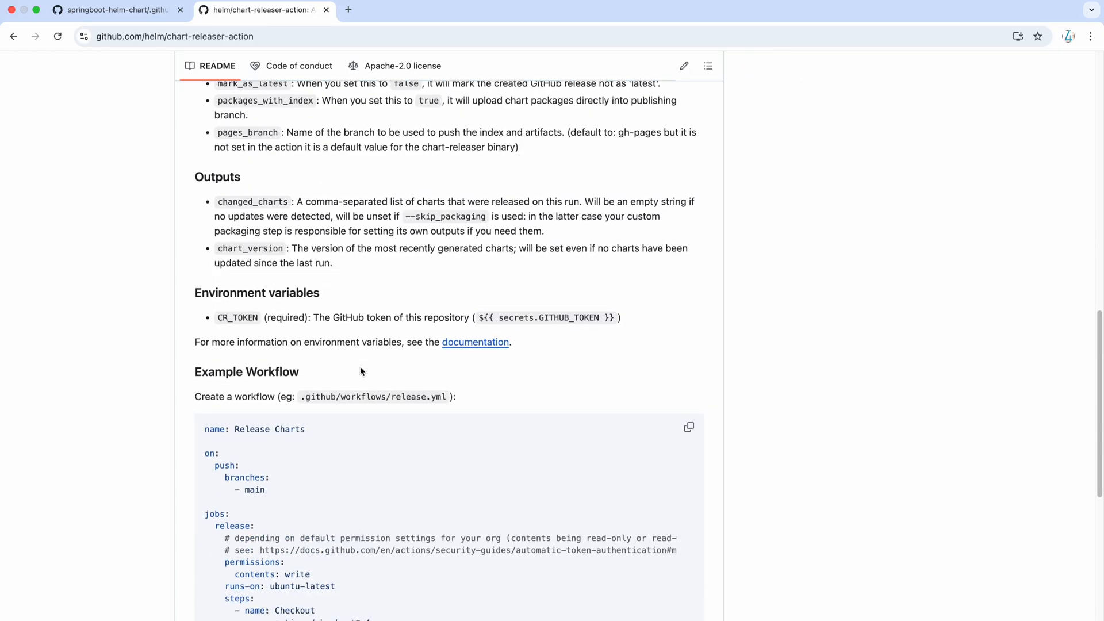
scroll("down", 3)
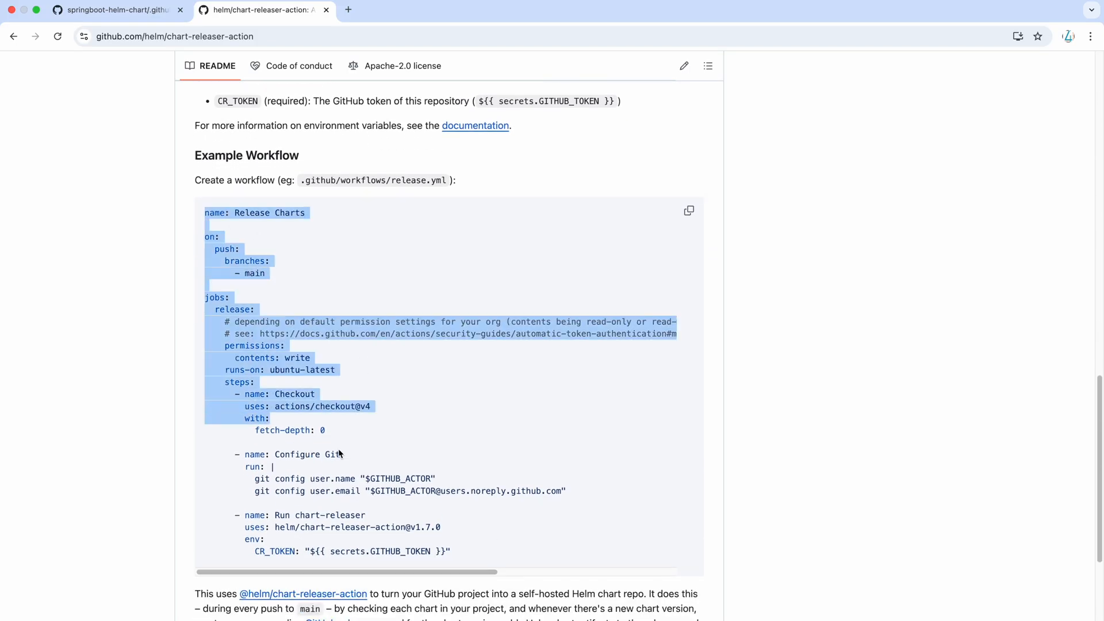
Select the README's example release workflow code, then return to the springboot-helm-chart helm_chart.yaml tab.
left_click_drag(338, 454, 461, 554)
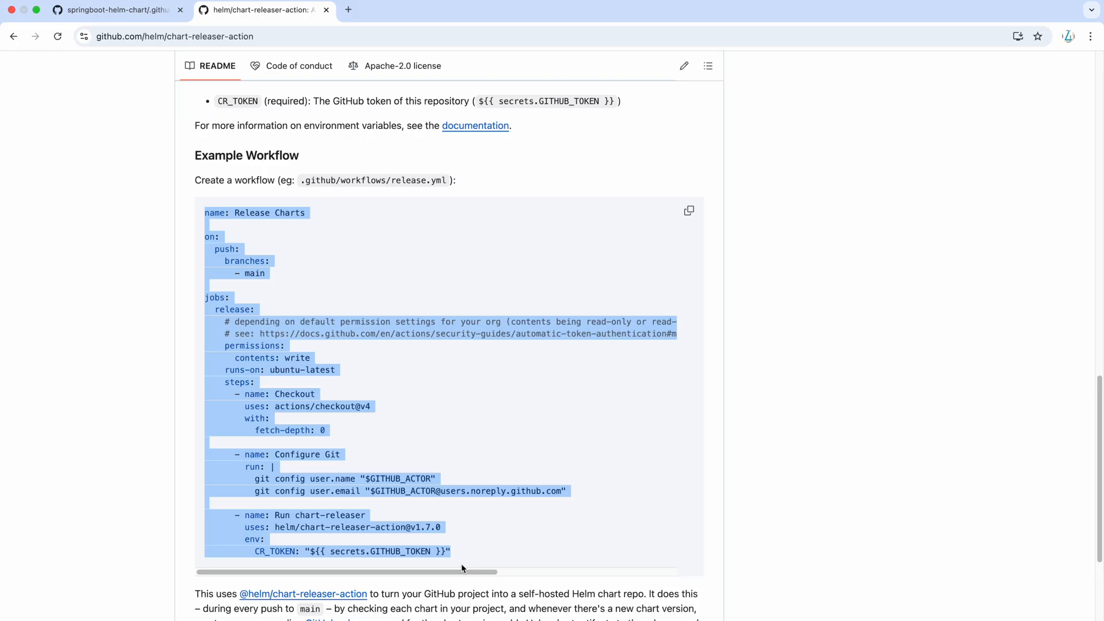
scroll("down", 3)
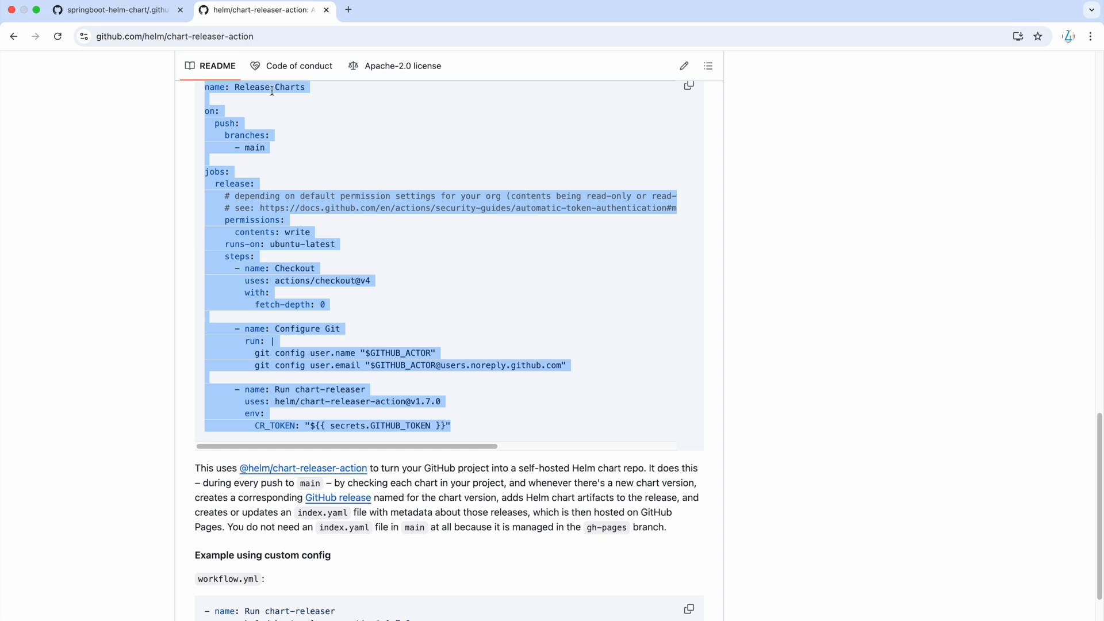
left_click(117, 10)
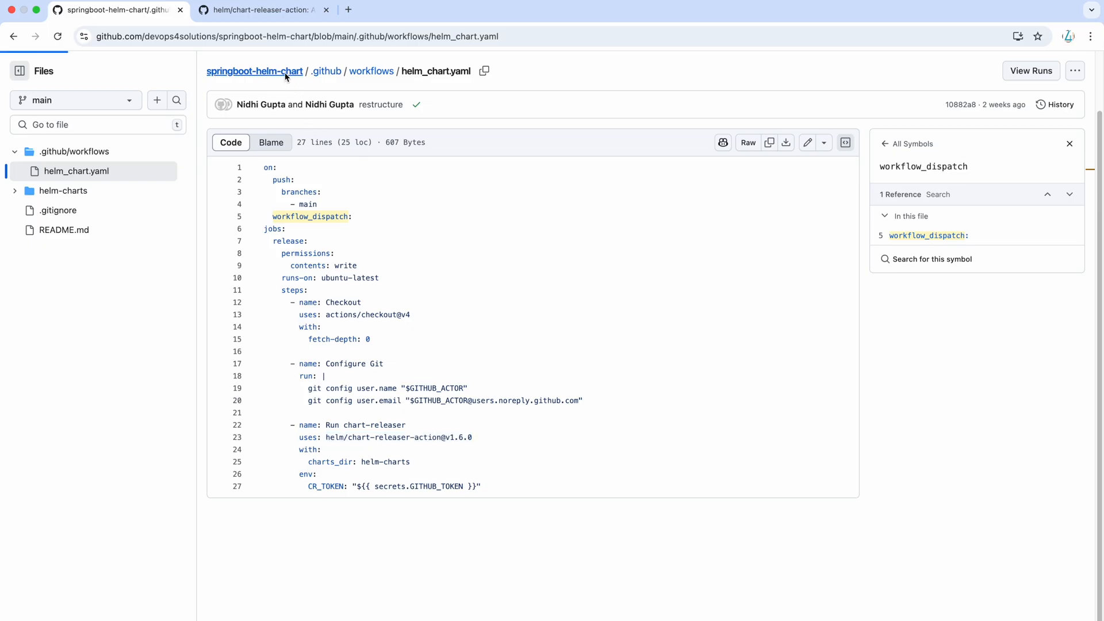
Open helm-charts/springboot/Chart.yaml showing version 0.1.5, then check the repository's tags.
left_click(254, 71)
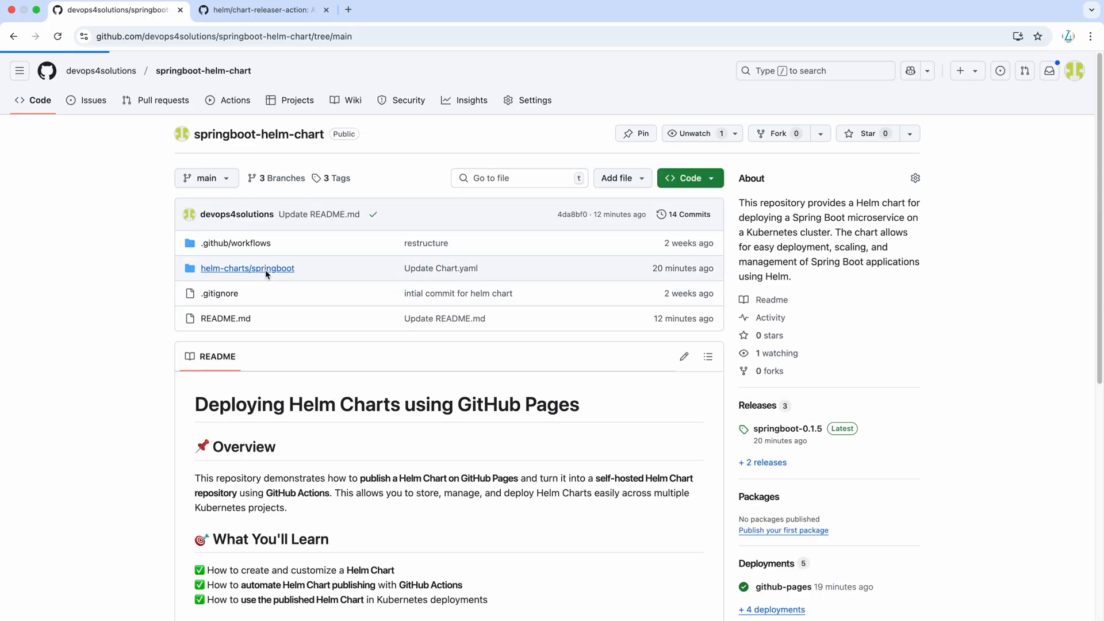
left_click(247, 268)
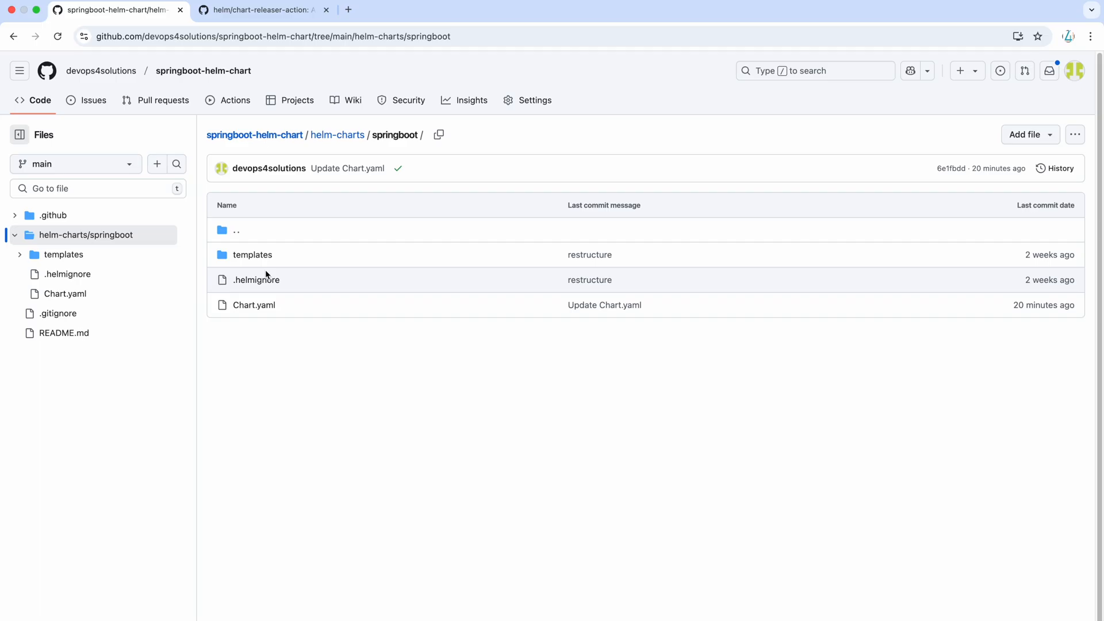
left_click(253, 304)
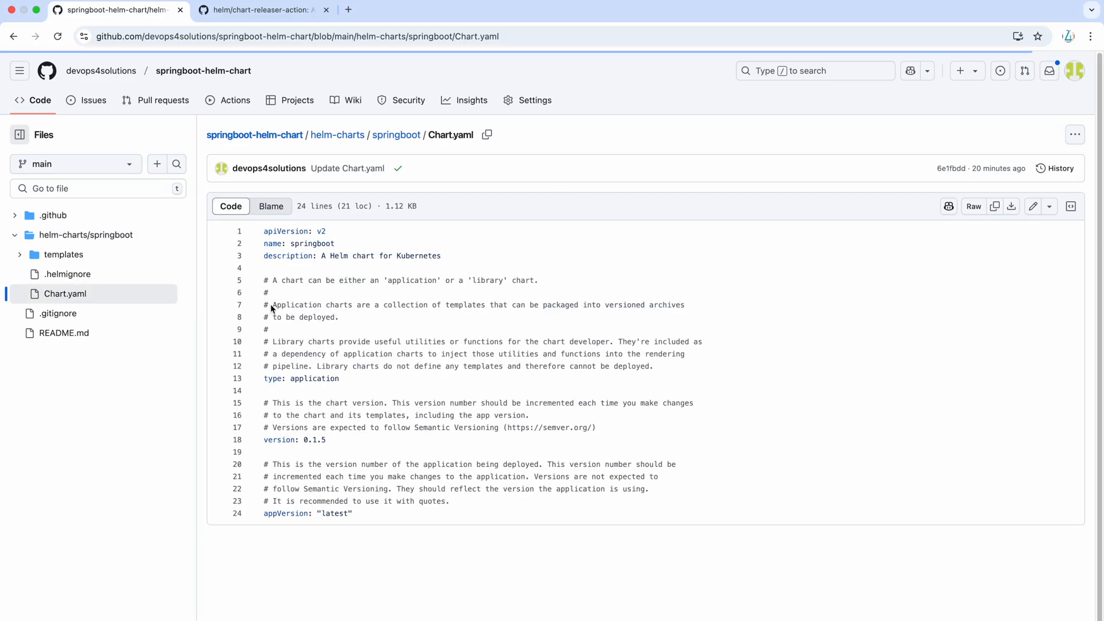
double_click(314, 439)
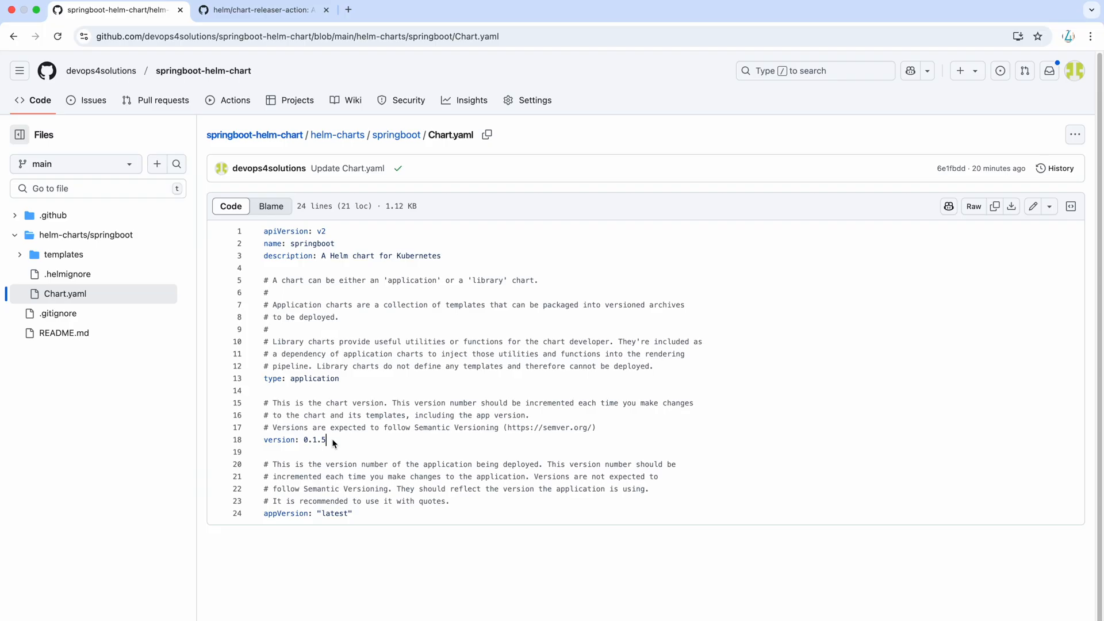
mouse_move(248, 131)
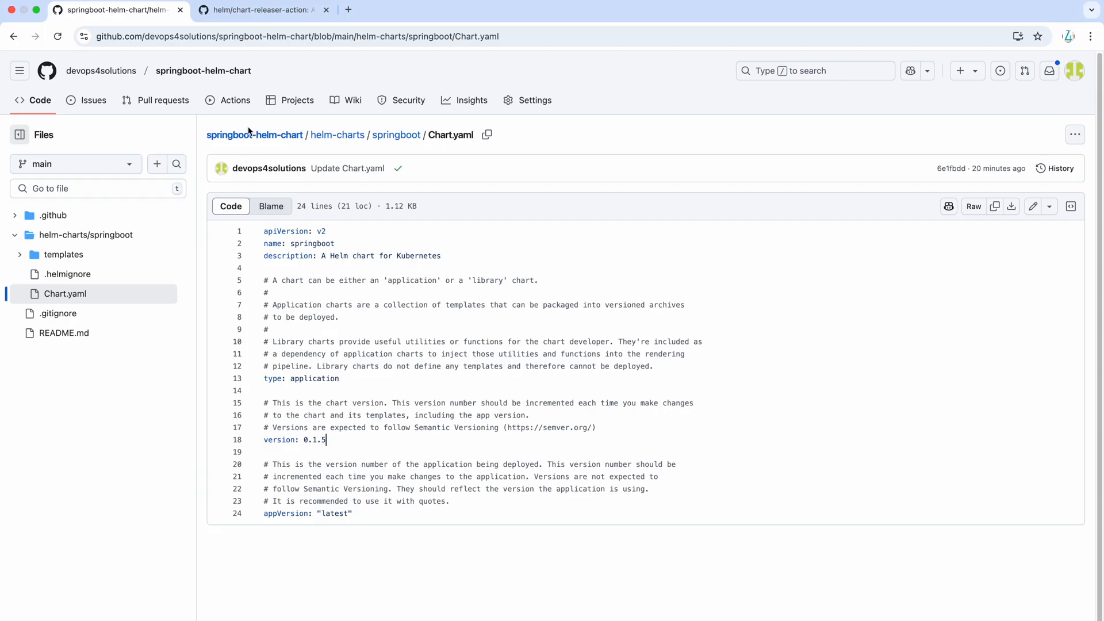
left_click(254, 134)
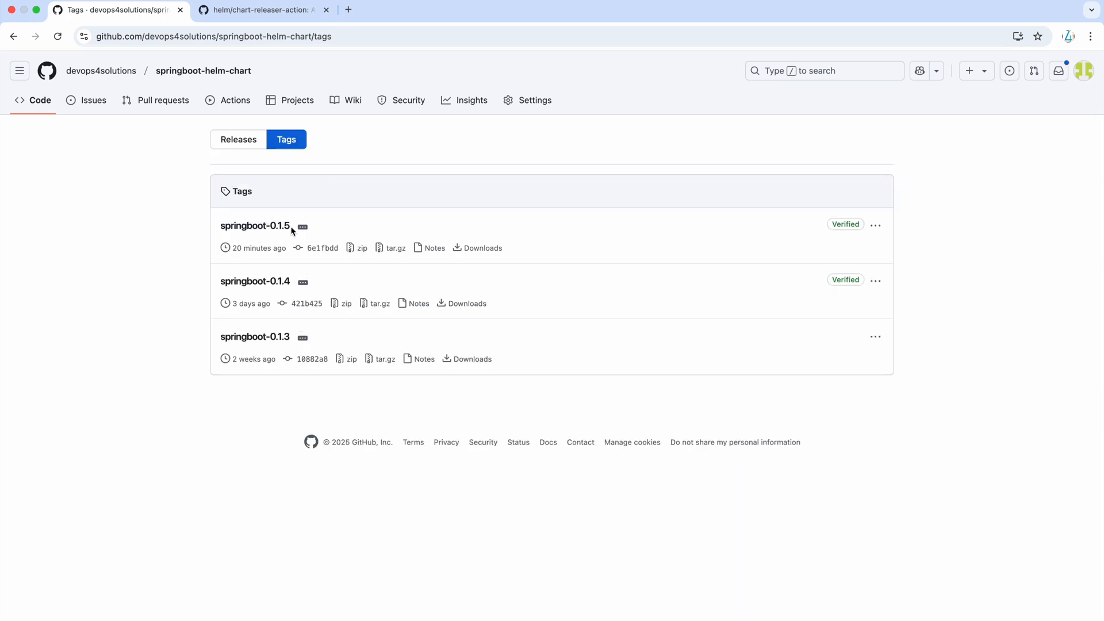
mouse_move(291, 296)
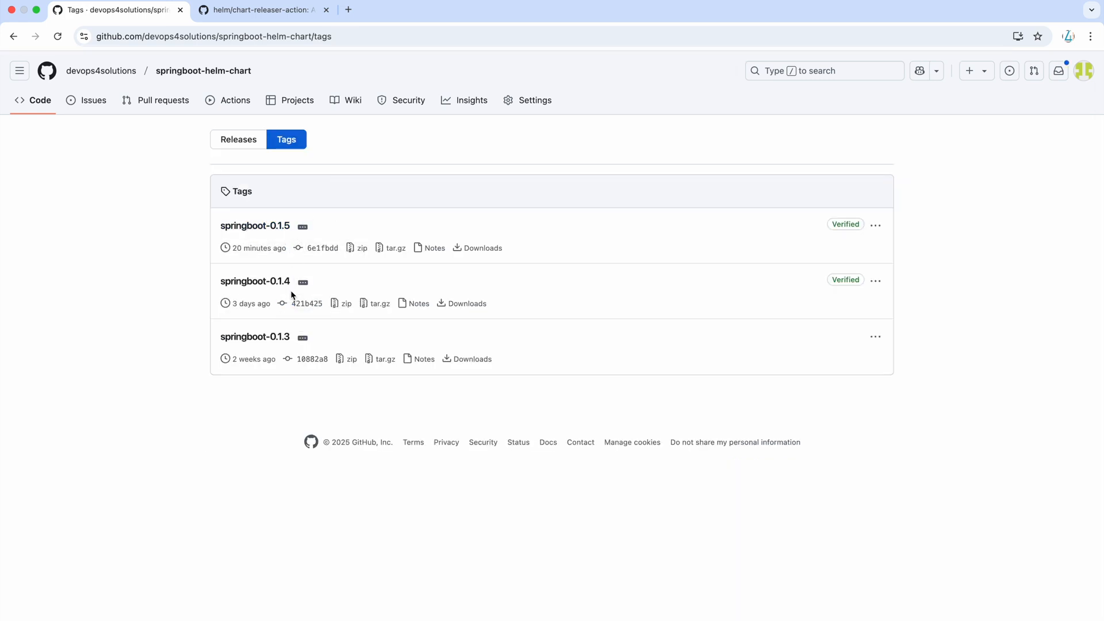
mouse_move(261, 87)
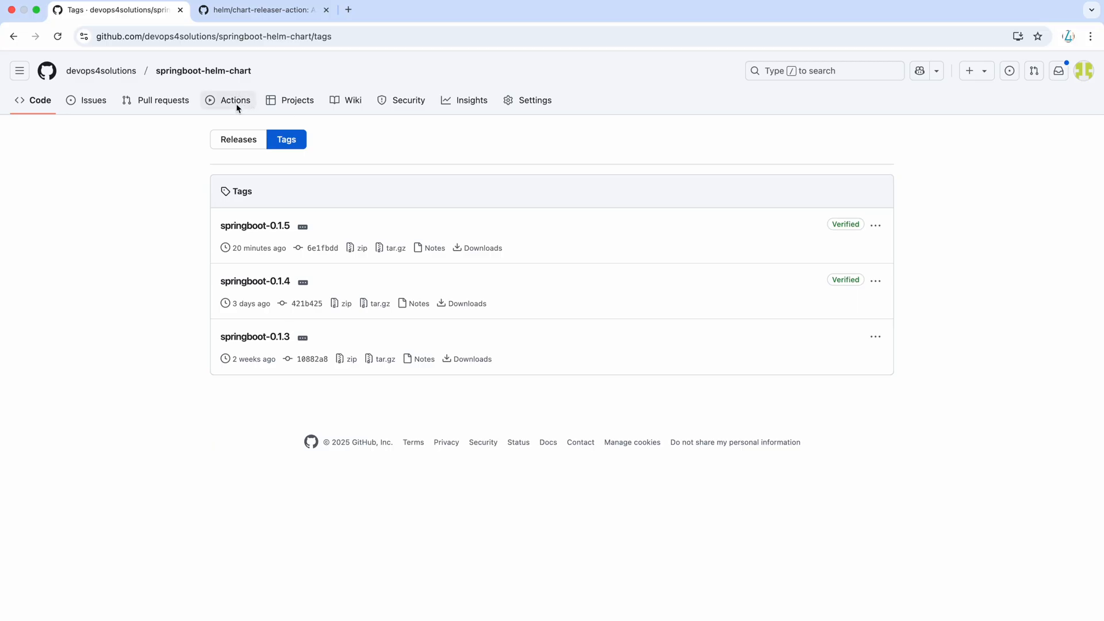
View the Update README.md run's release job log, then reopen the helm-charts/springboot folder.
left_click(235, 100)
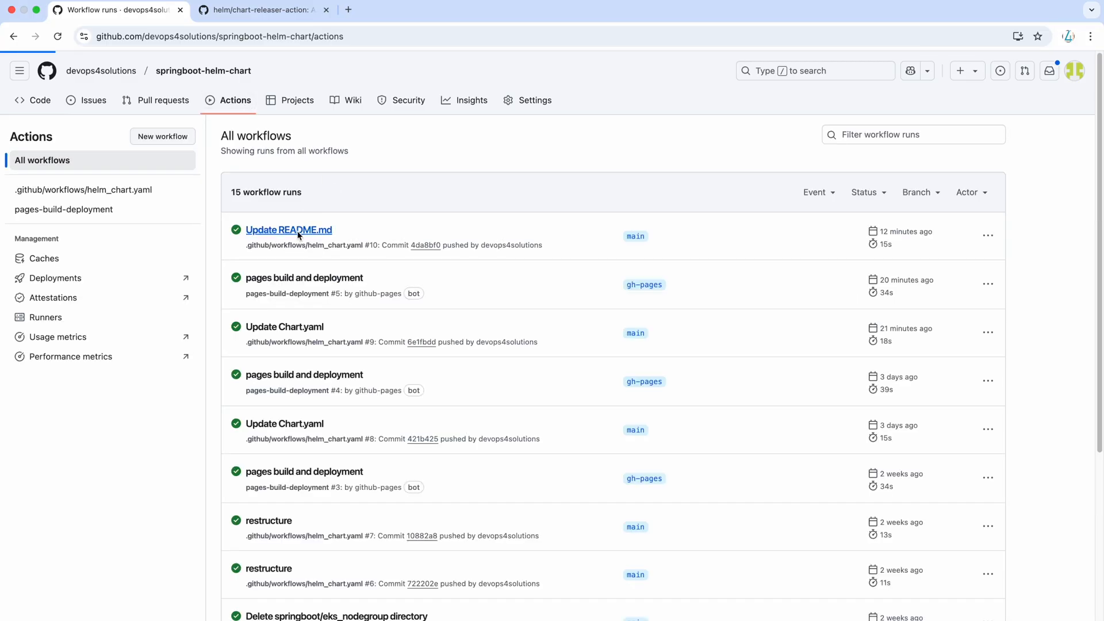
left_click(288, 230)
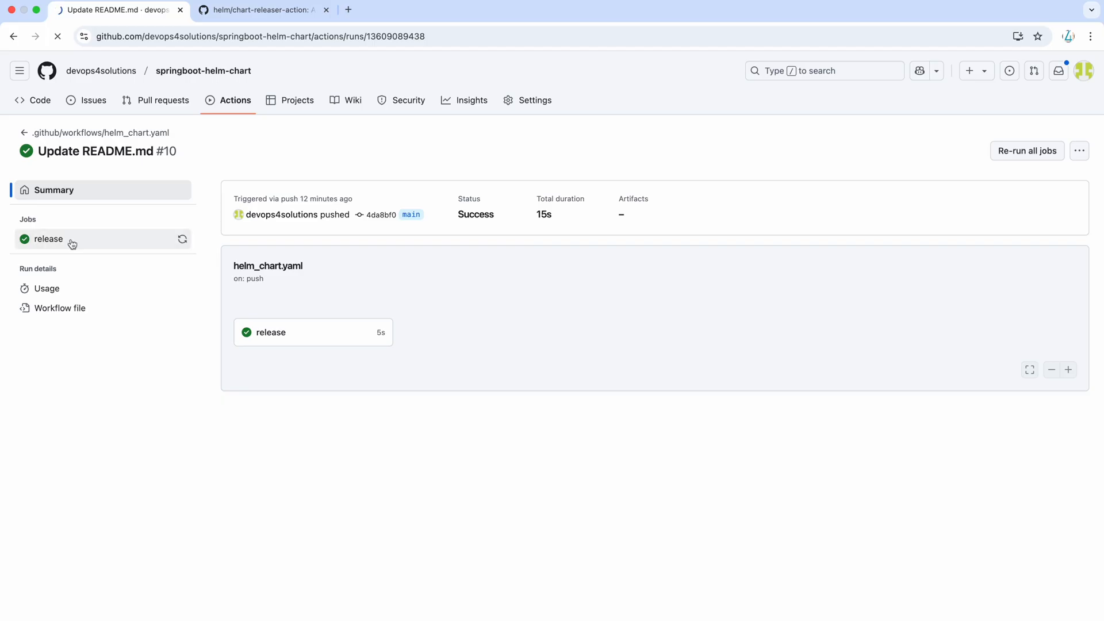
left_click(49, 239)
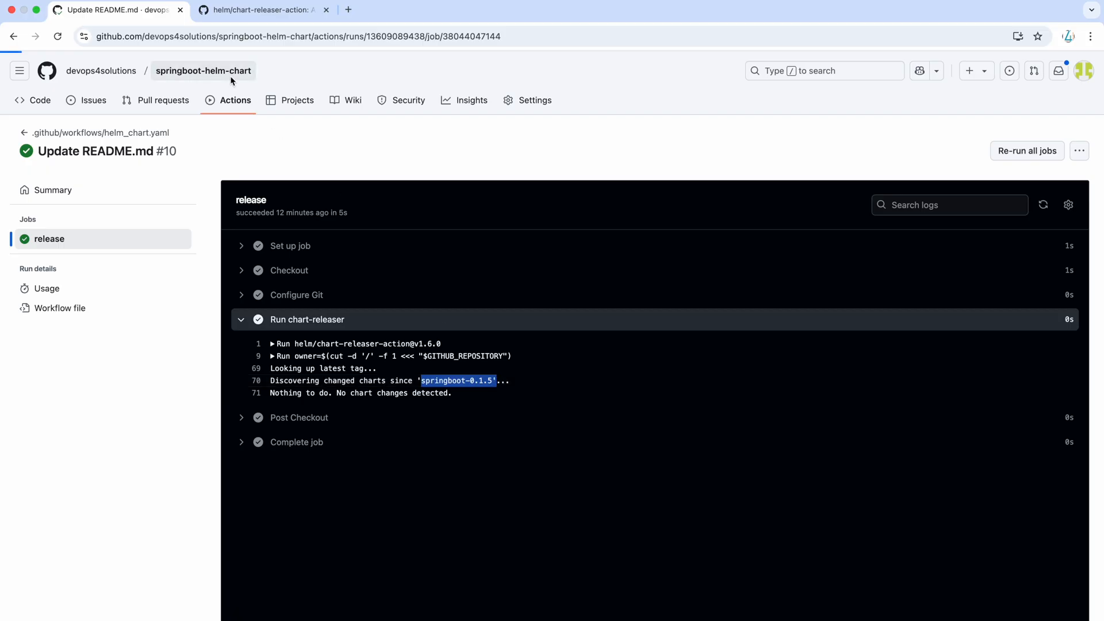
left_click(202, 70)
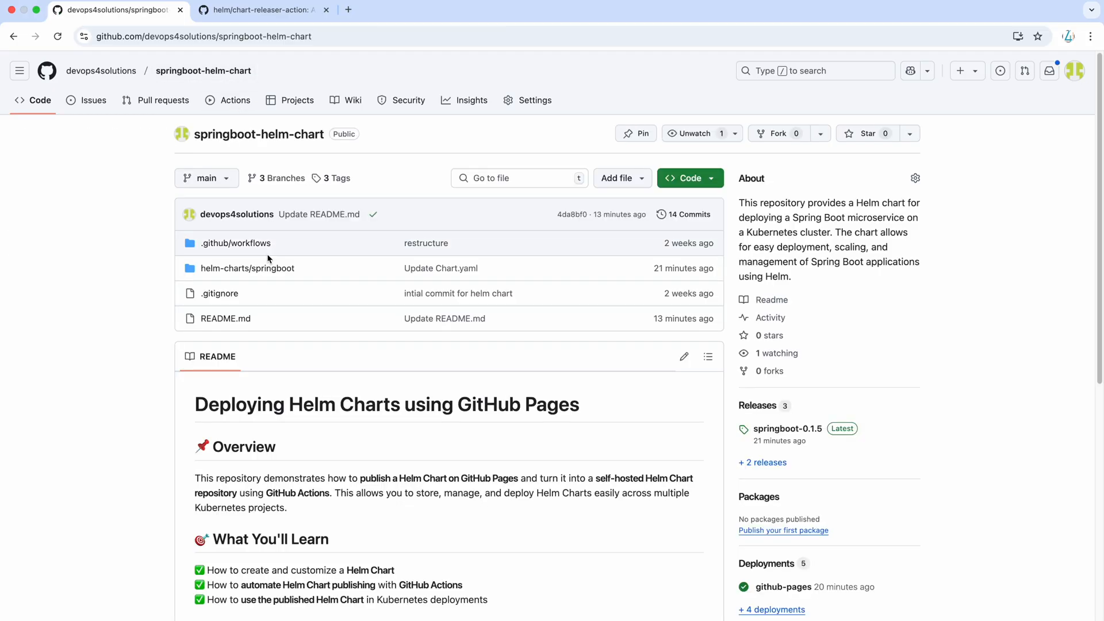
left_click(247, 268)
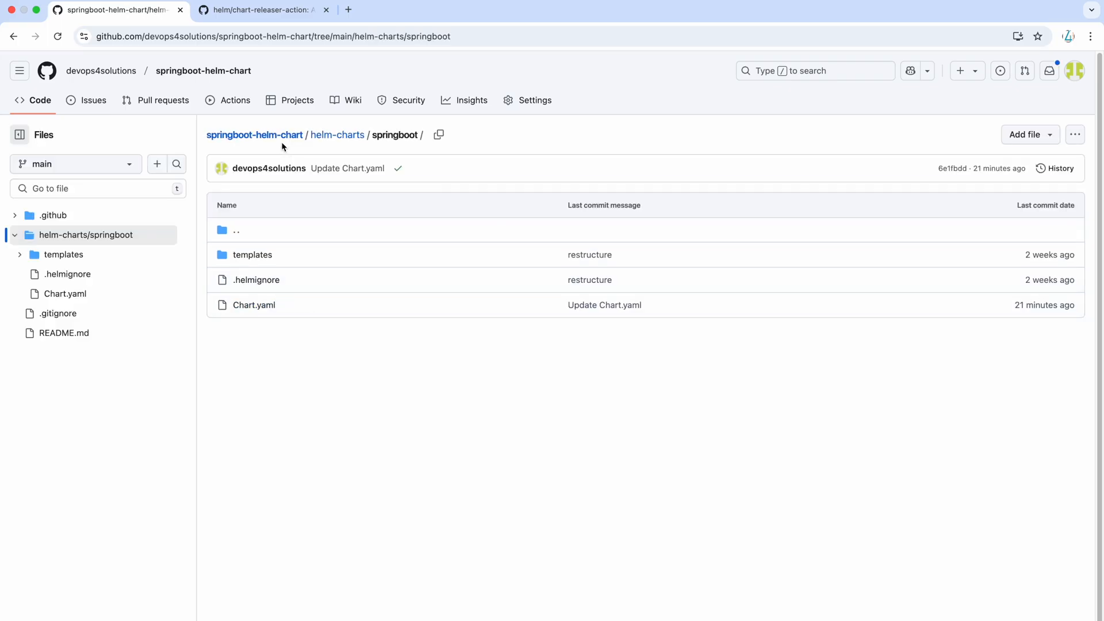
View the Update Chart.yaml run's release log packaging springboot-0.1.5 to gh-pages, then return to the runs list.
left_click(235, 100)
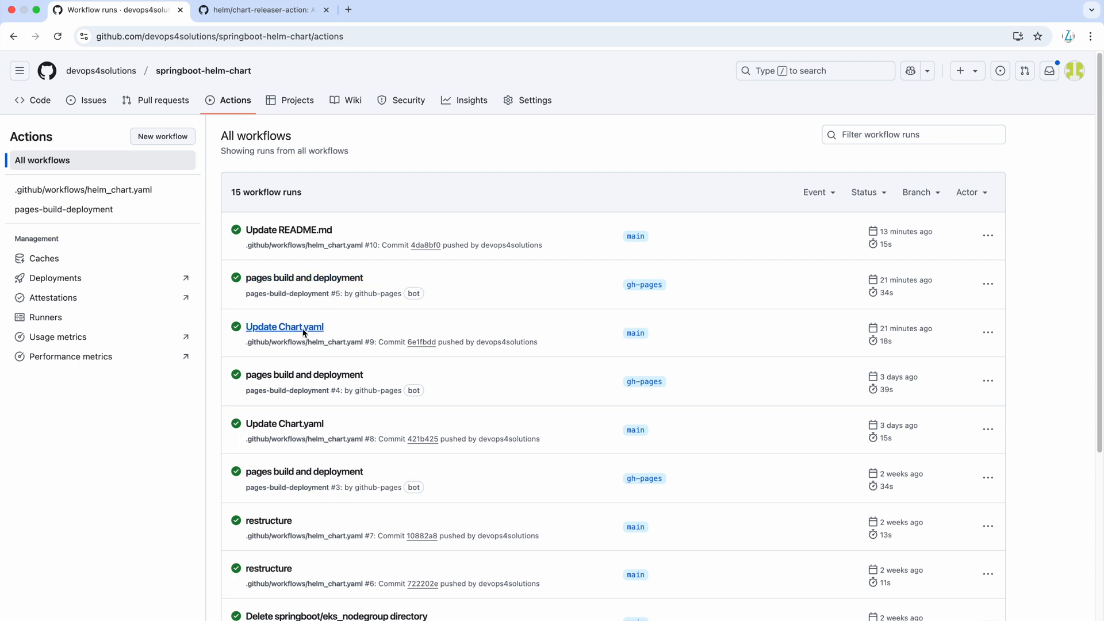
left_click(284, 327)
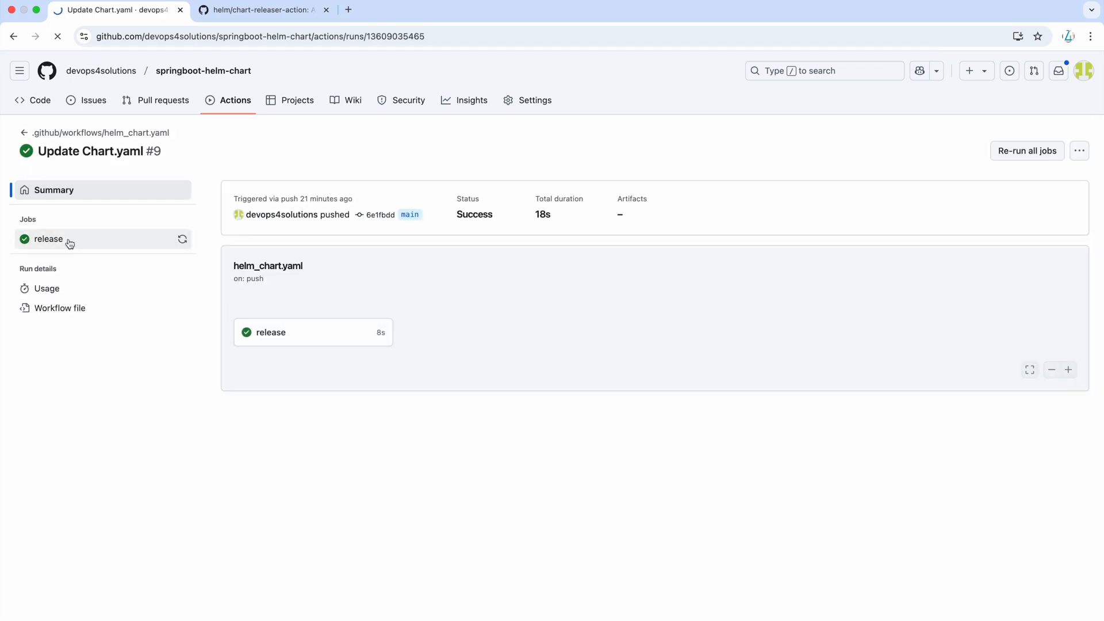
left_click(50, 239)
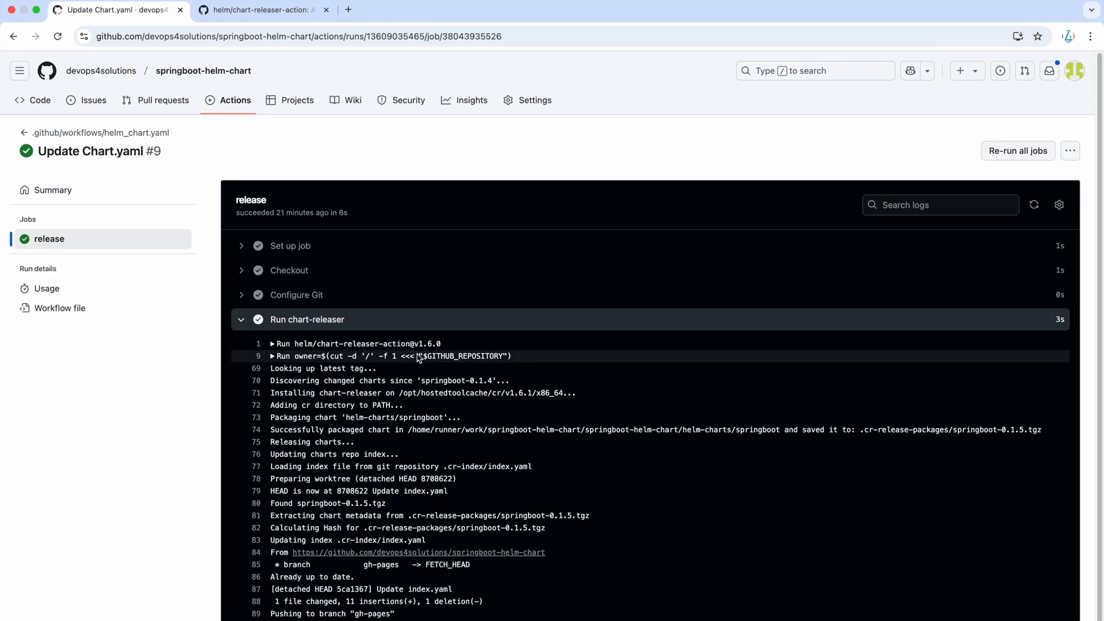
scroll("down", 3)
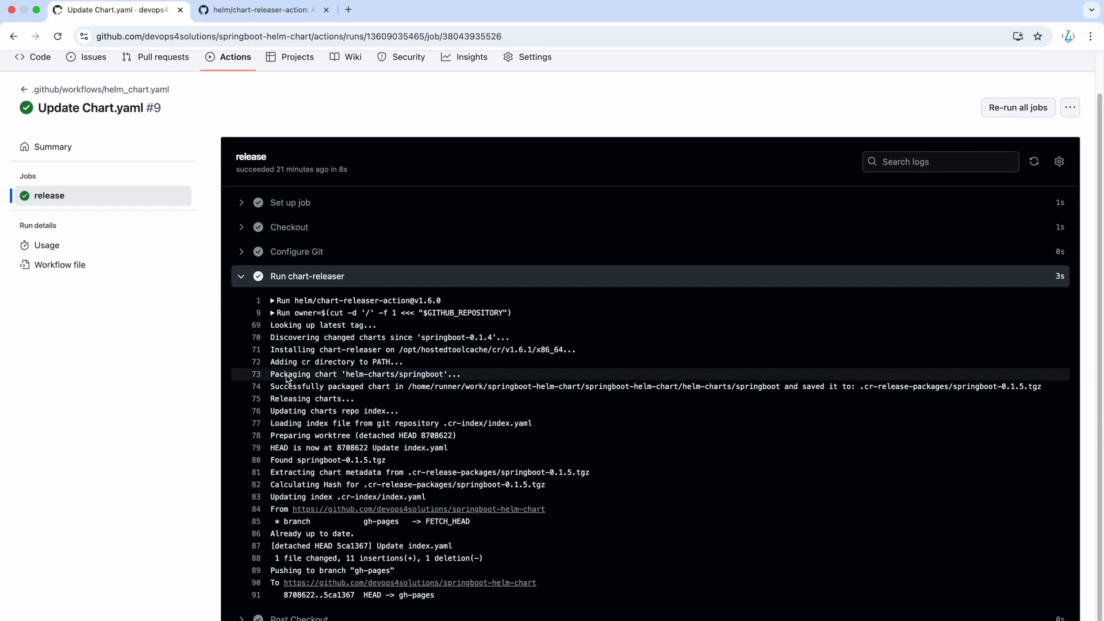
mouse_move(400, 497)
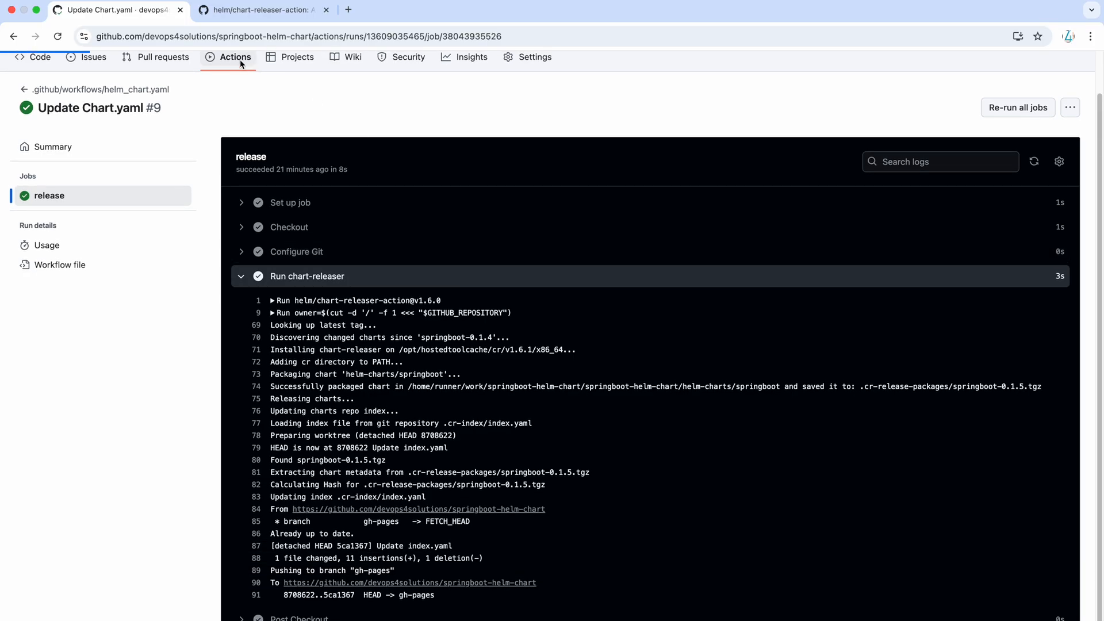
left_click(234, 58)
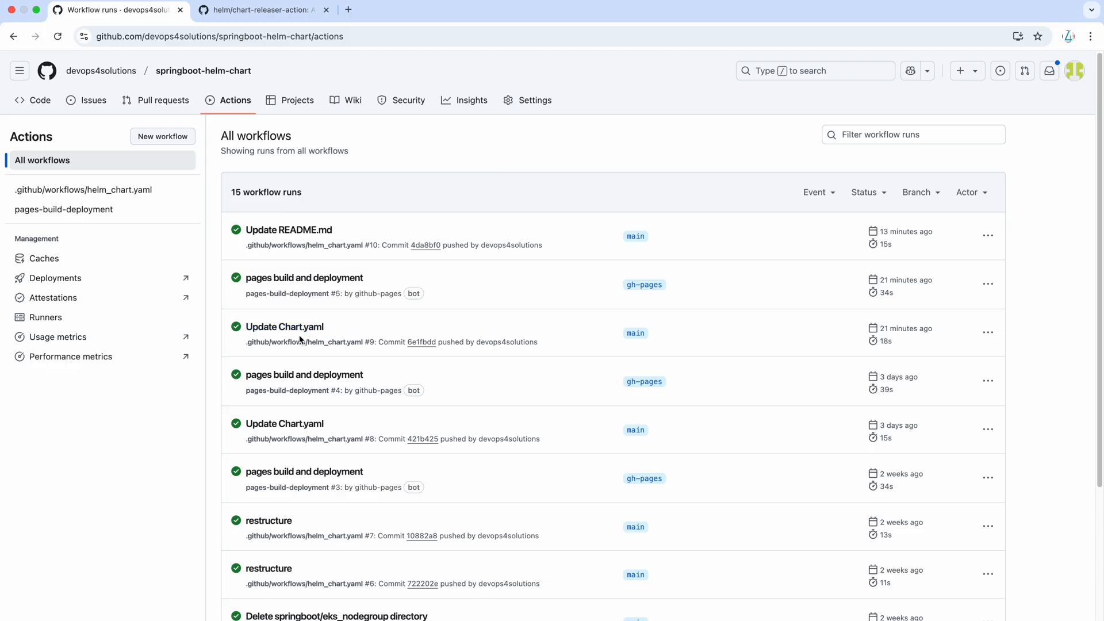
mouse_move(304, 277)
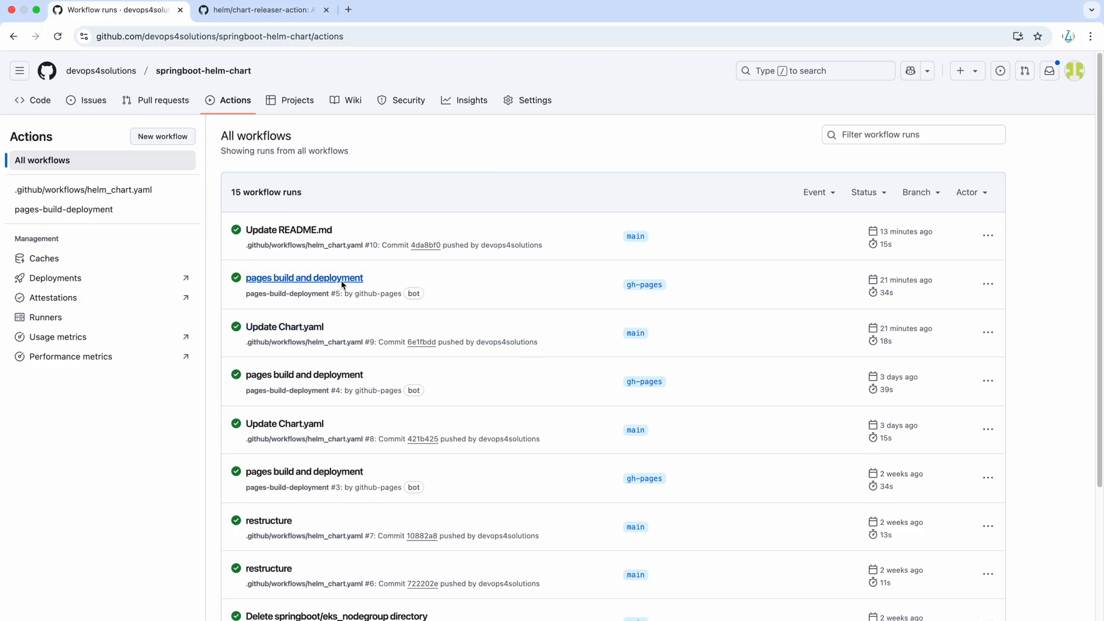
Check the deploy job of pages build and deployment #5, then switch the Code view to the gh-pages branch.
left_click(303, 277)
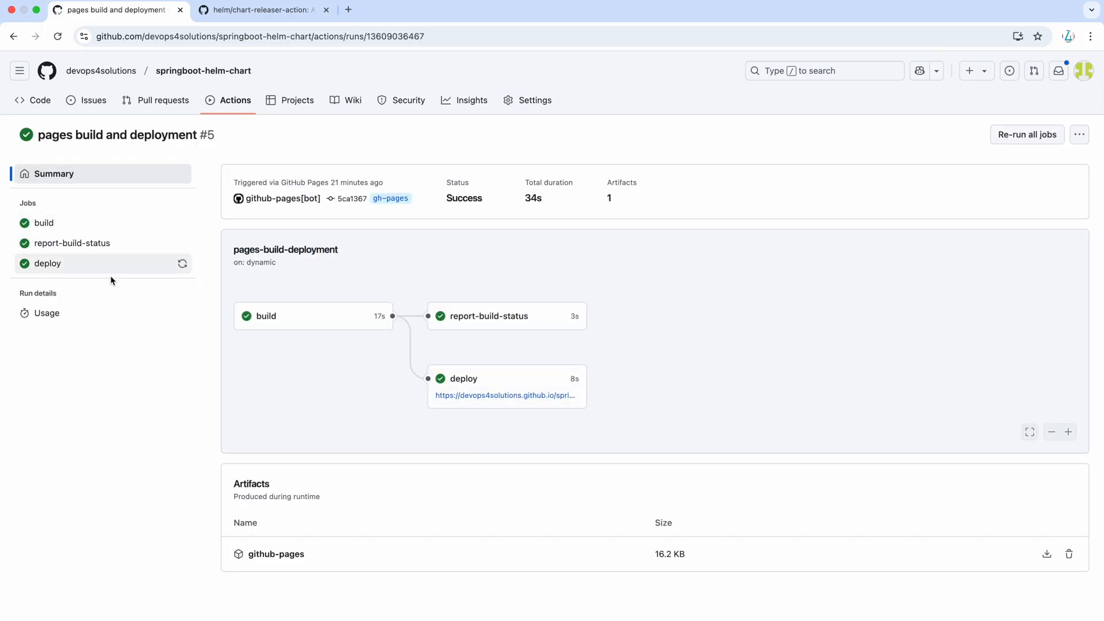
mouse_move(109, 272)
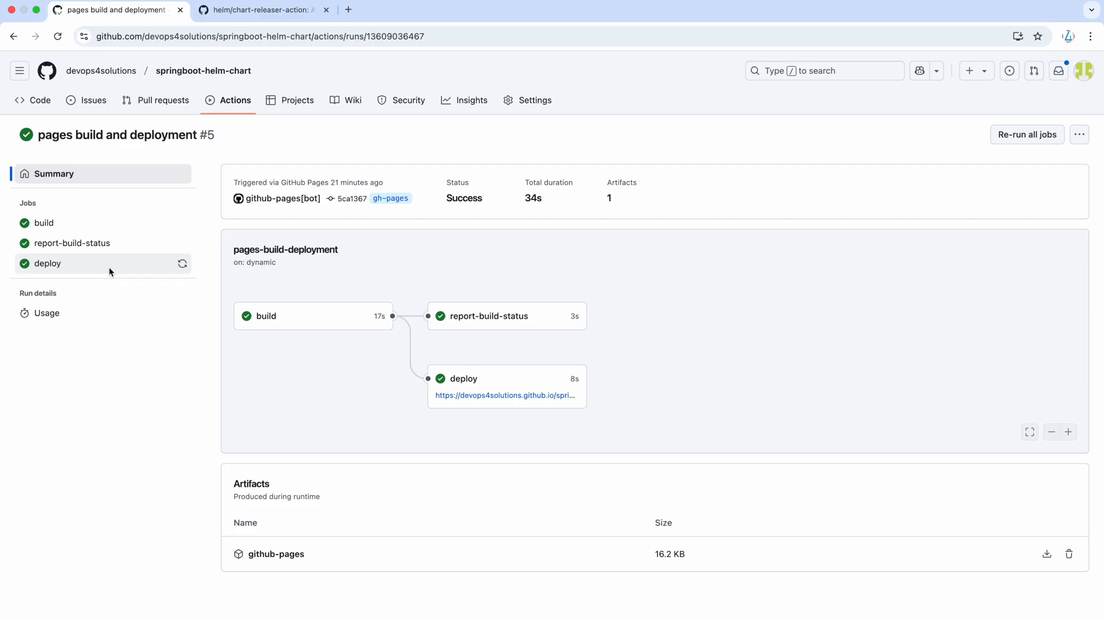
left_click(48, 262)
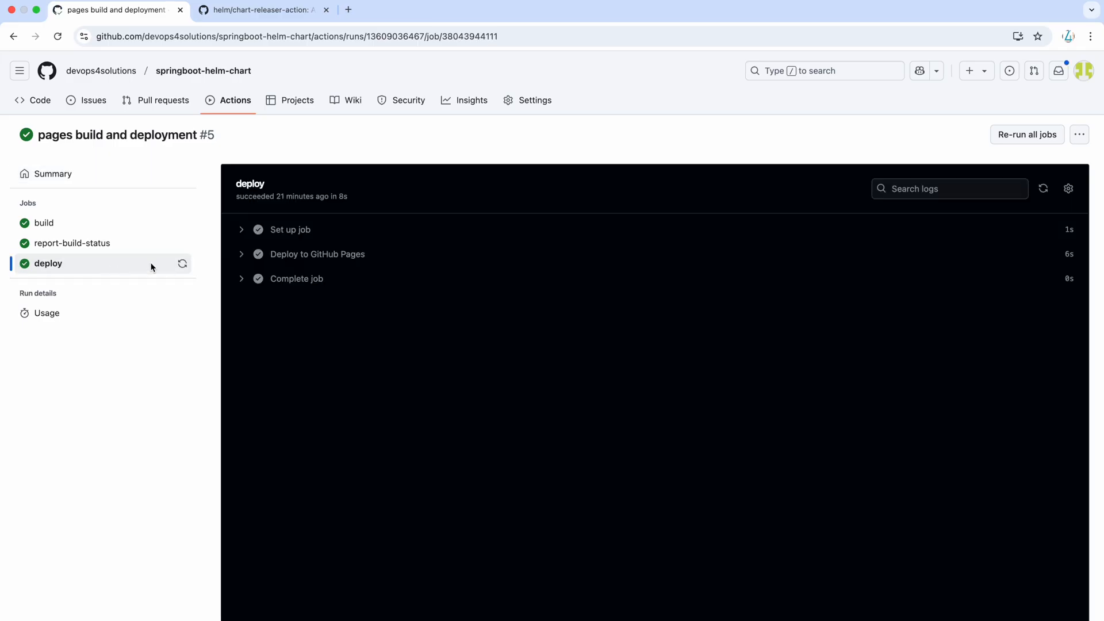
left_click(317, 254)
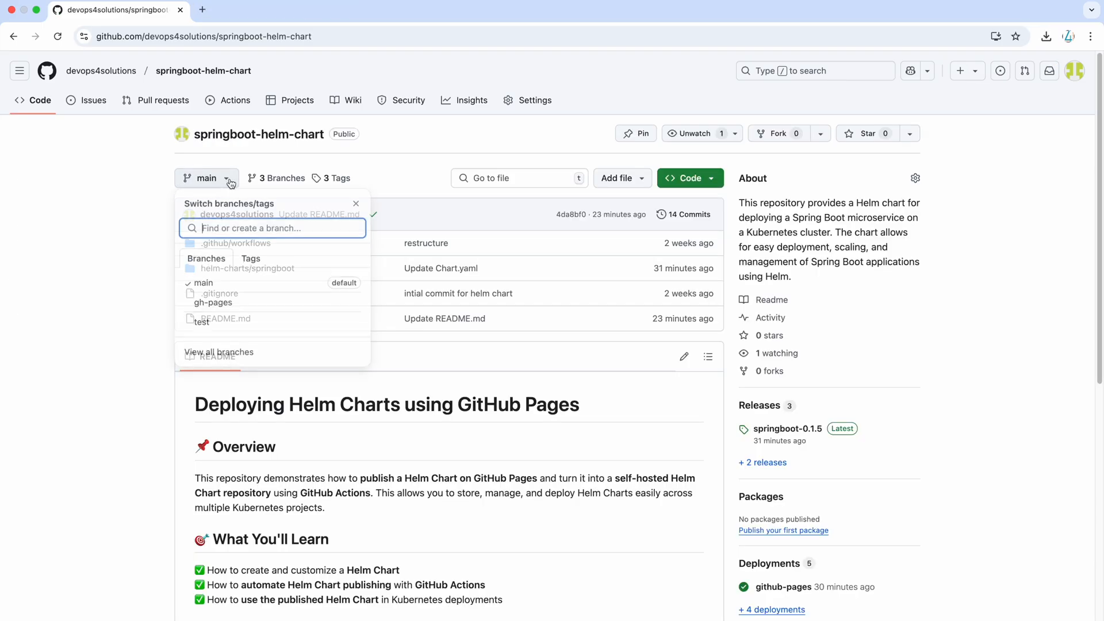
left_click(214, 302)
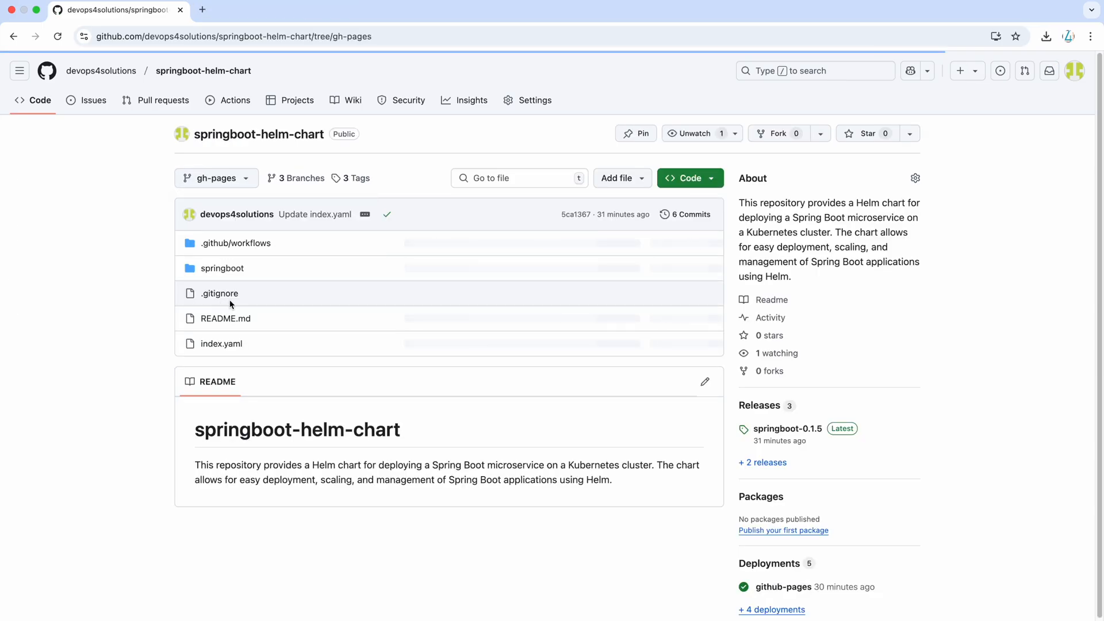
Open gh-pages index.yaml listing springboot 0.1.5, 0.1.4 and 0.1.3 entries, then return to the tags.
left_click(221, 342)
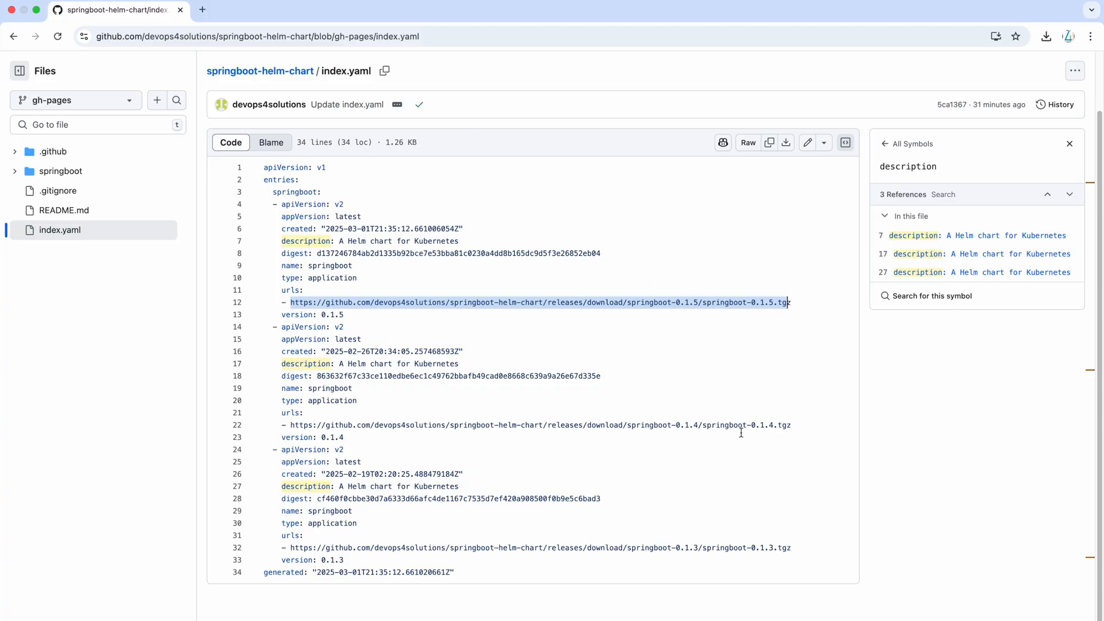
mouse_move(803, 545)
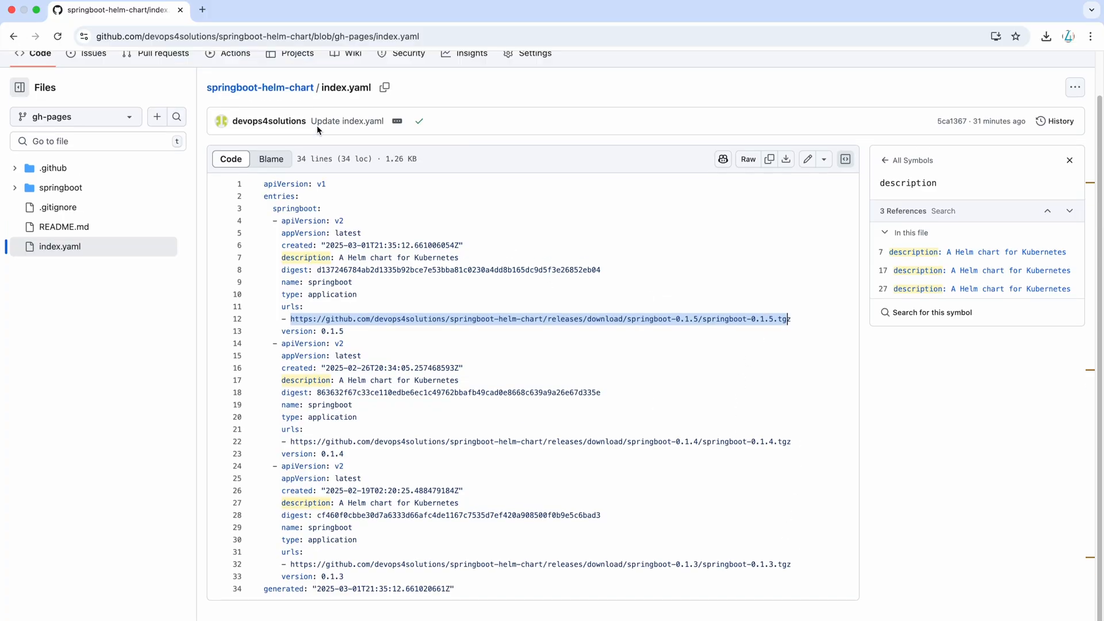
left_click(258, 87)
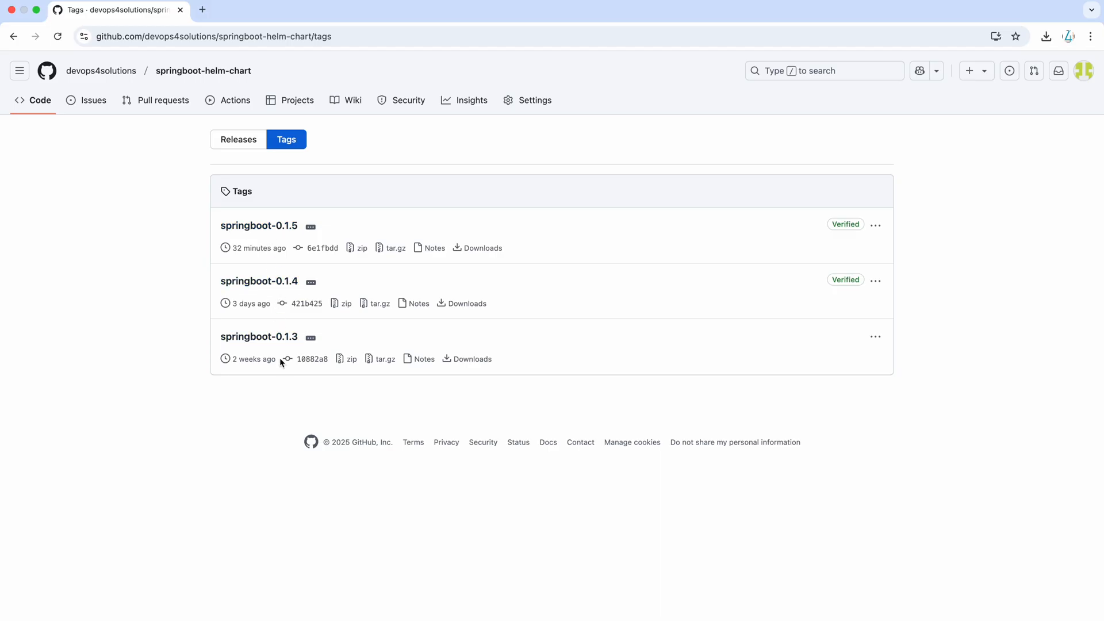
mouse_move(286, 235)
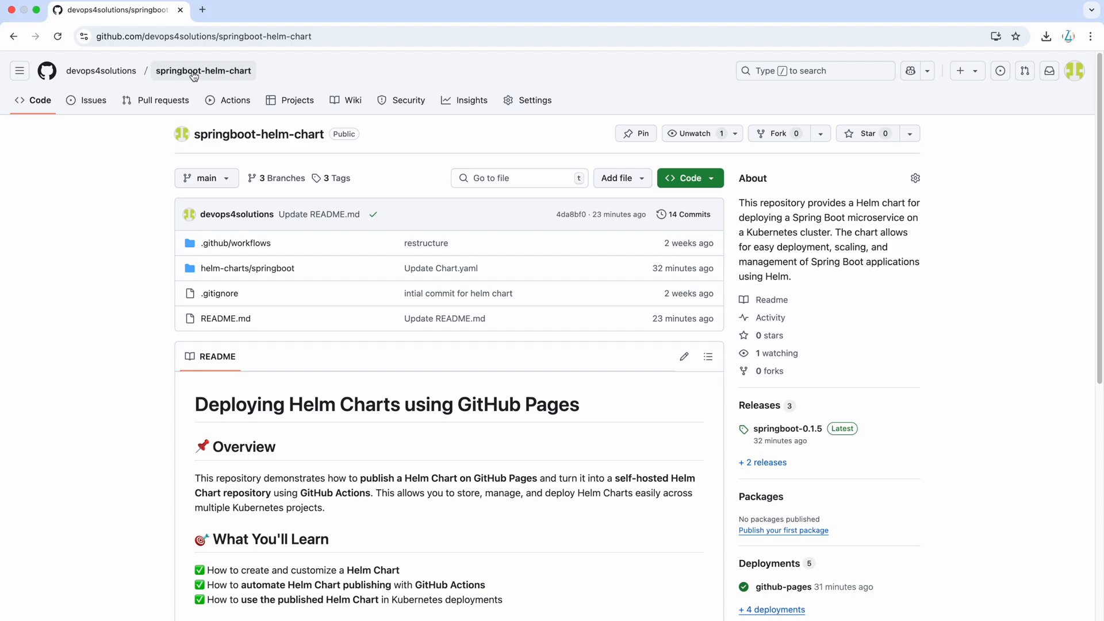
Open the springboot-helm-chart repository's Settings page.
left_click(527, 100)
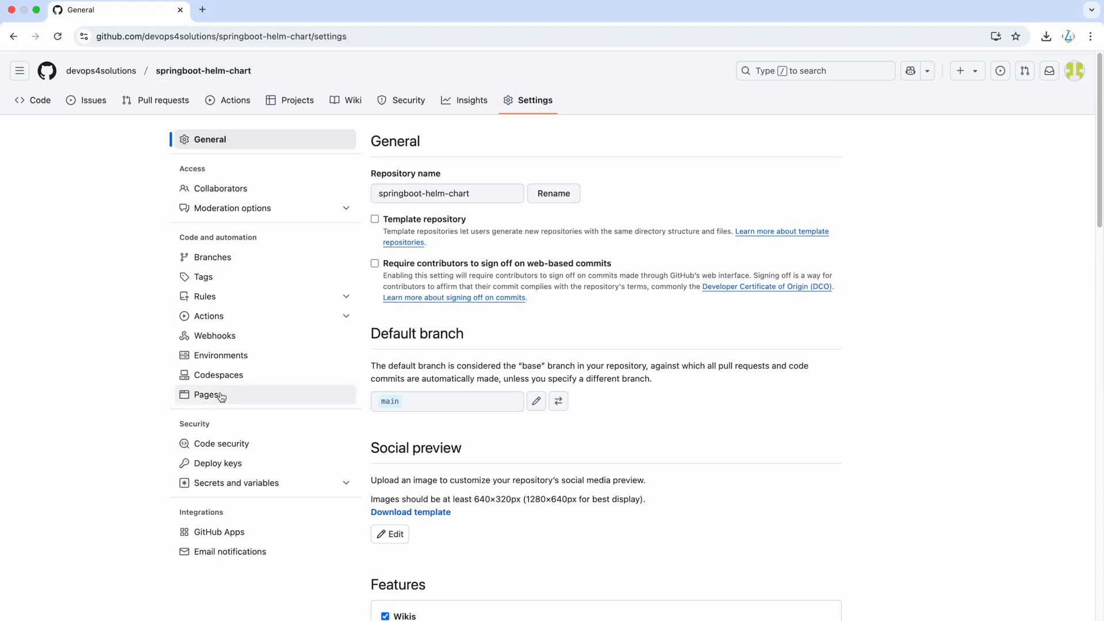
From Settings > Pages, visit the live springboot-helm-chart site, then switch to iTerm2.
left_click(207, 394)
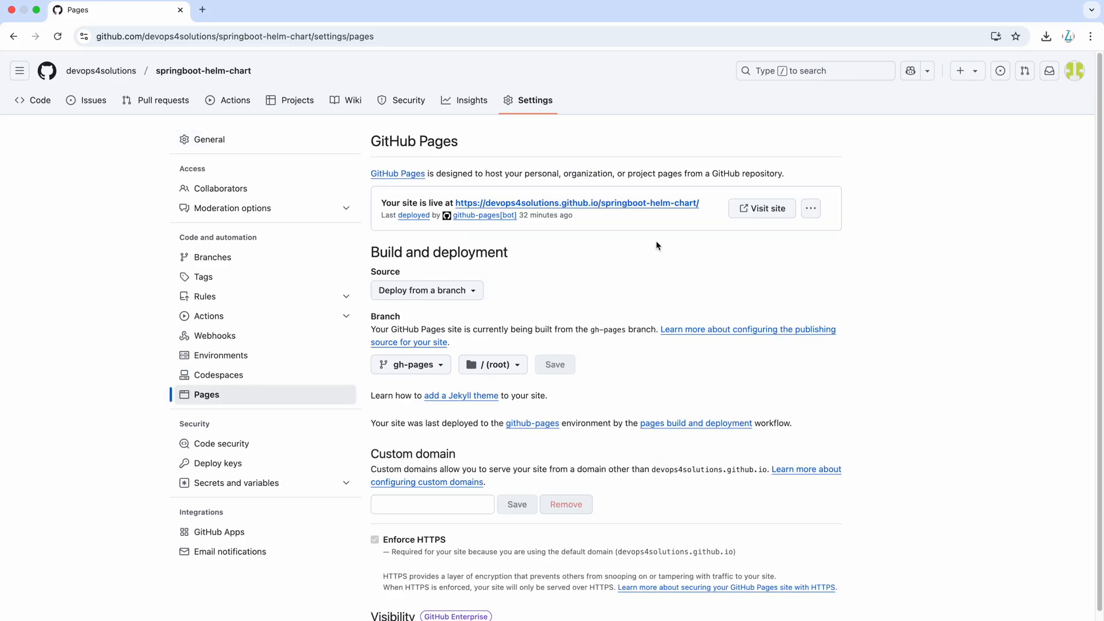
left_click(761, 208)
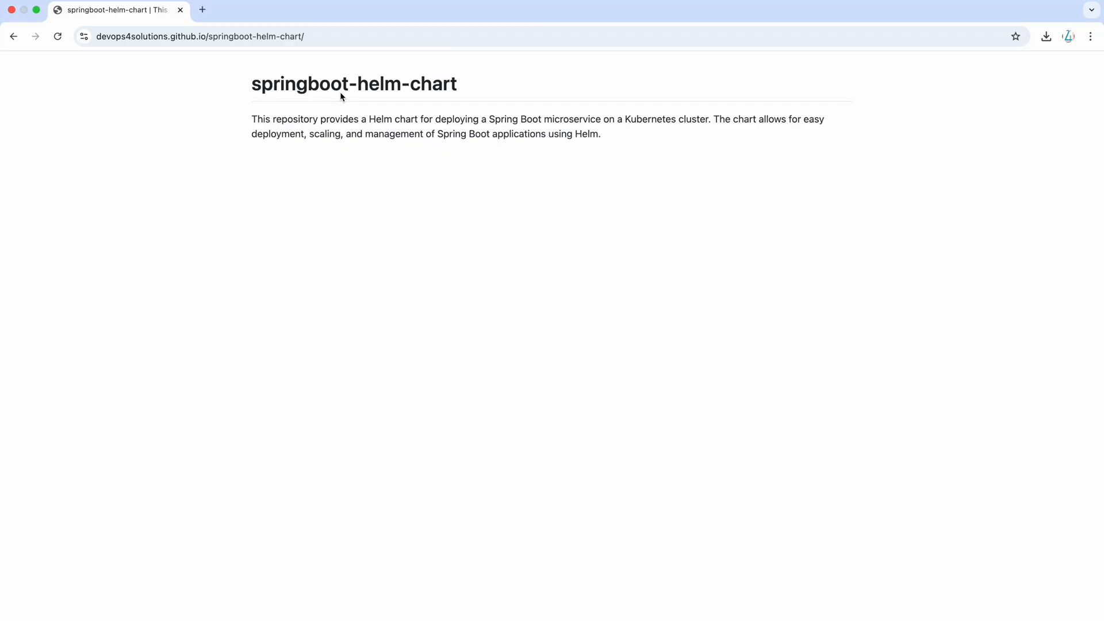
left_click(198, 36)
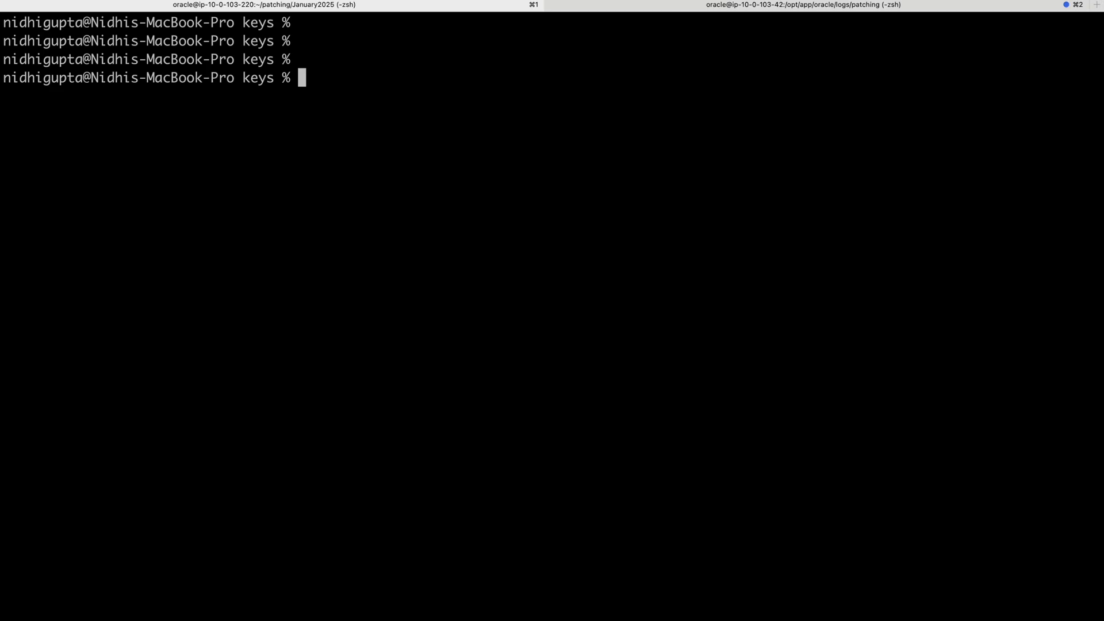
type("helm")
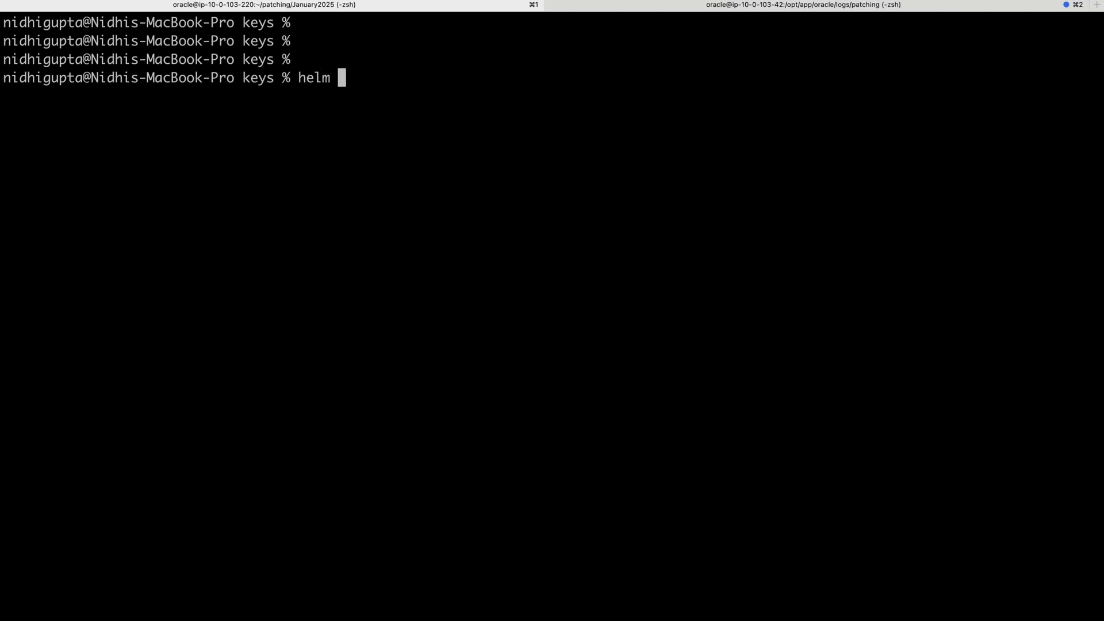
type("repo add")
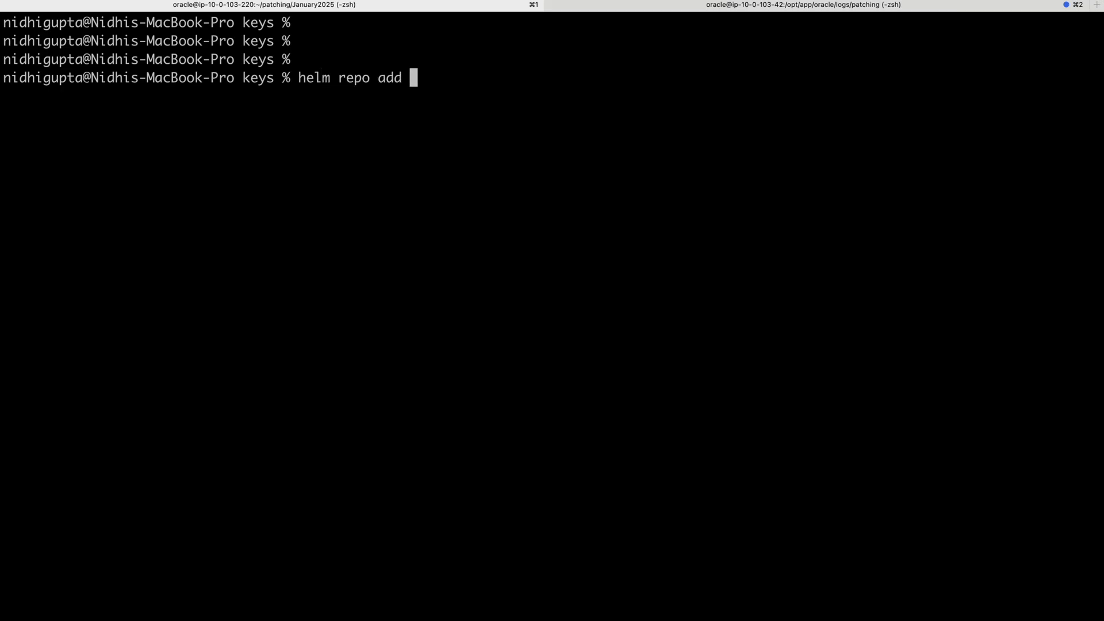
type("myrepo")
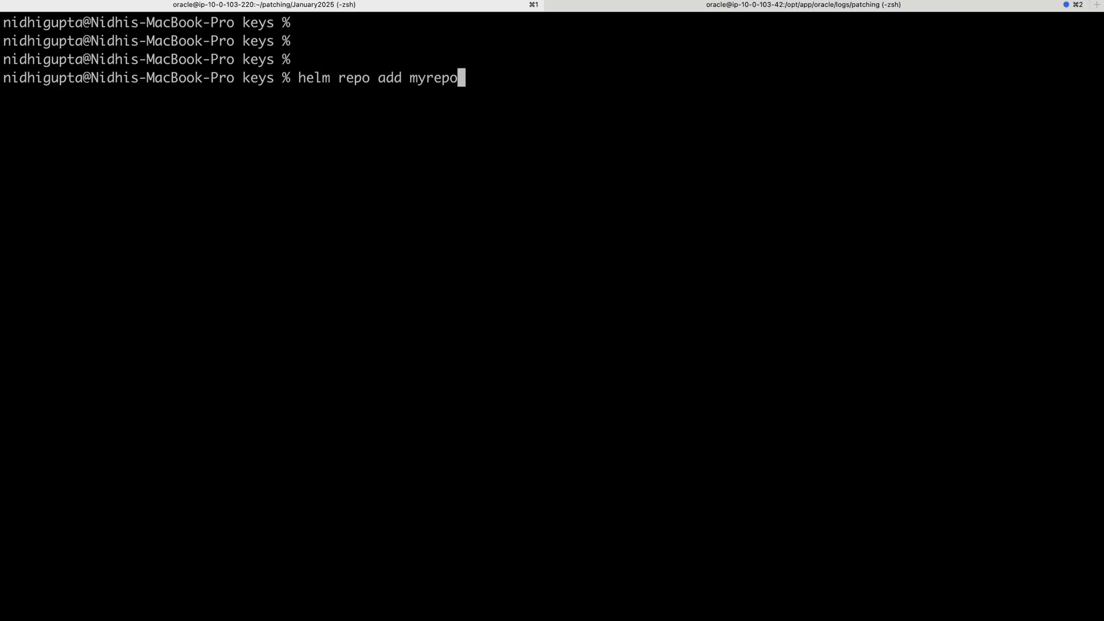
type("https://devops4solutions.github.io/springboot-helm-chart/")
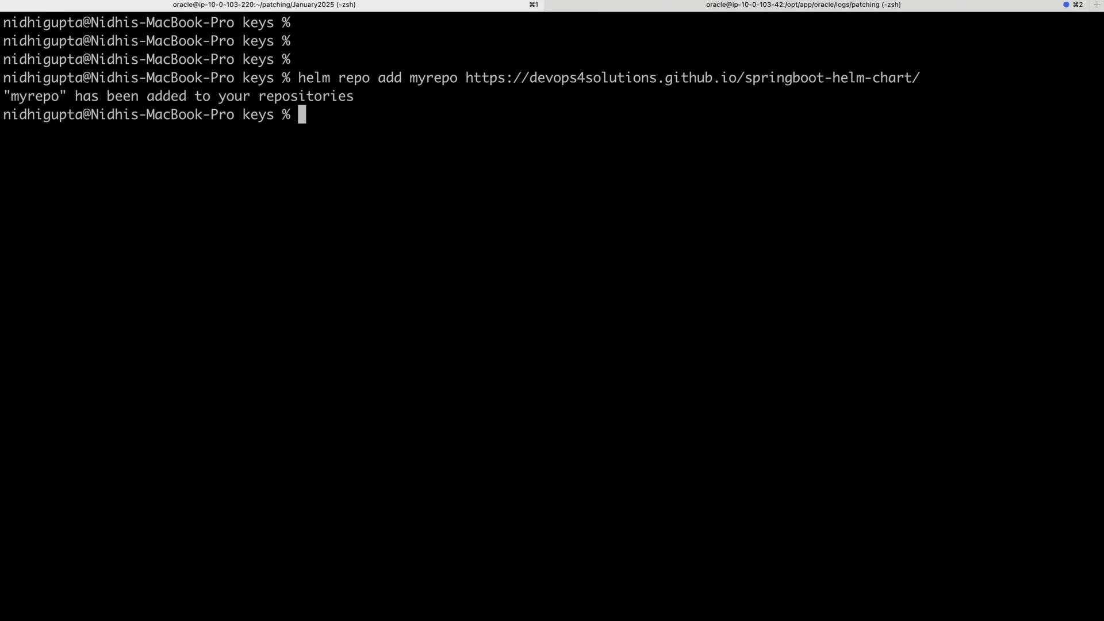
mouse_move(337, 113)
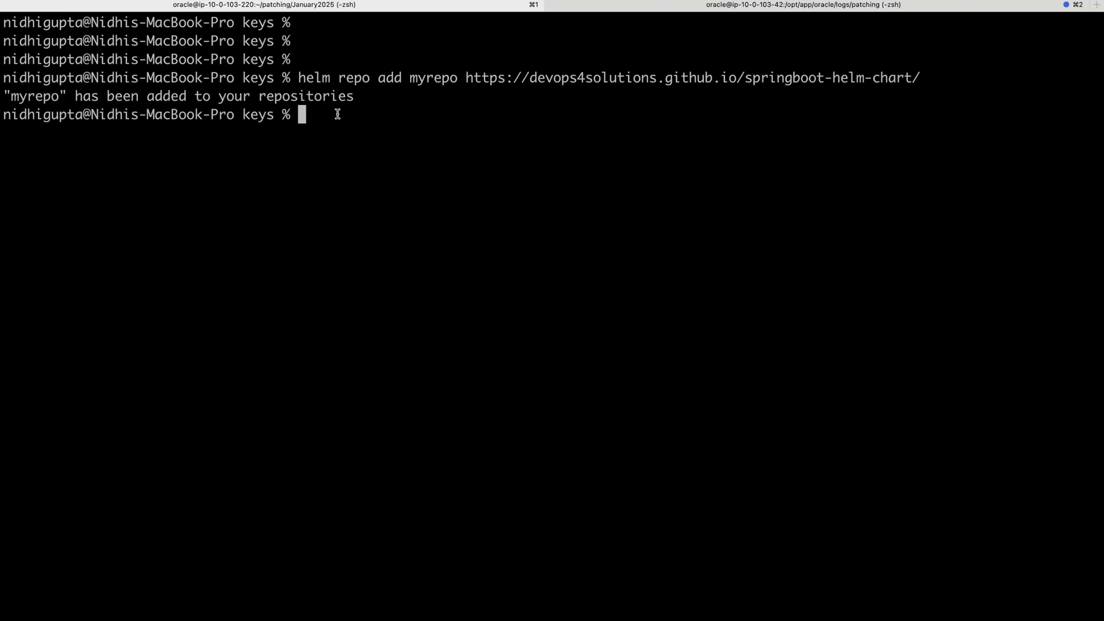
Run helm repo update and helm search repo, listing myrepo/springboot at version 0.1.5.
type("helm repo update")
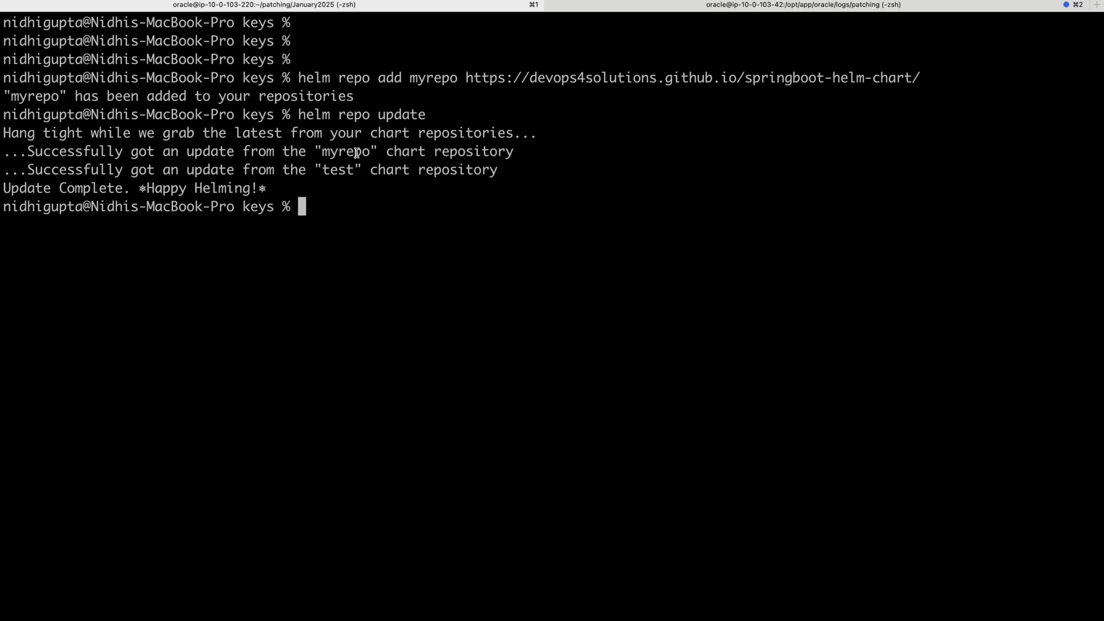
mouse_move(365, 195)
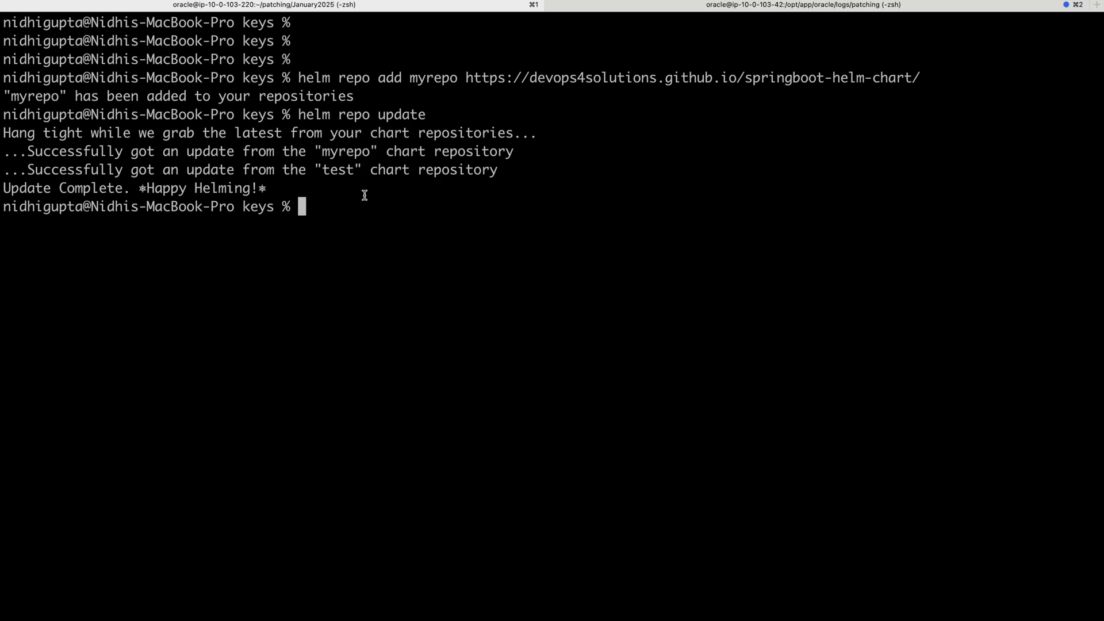
type("helm search")
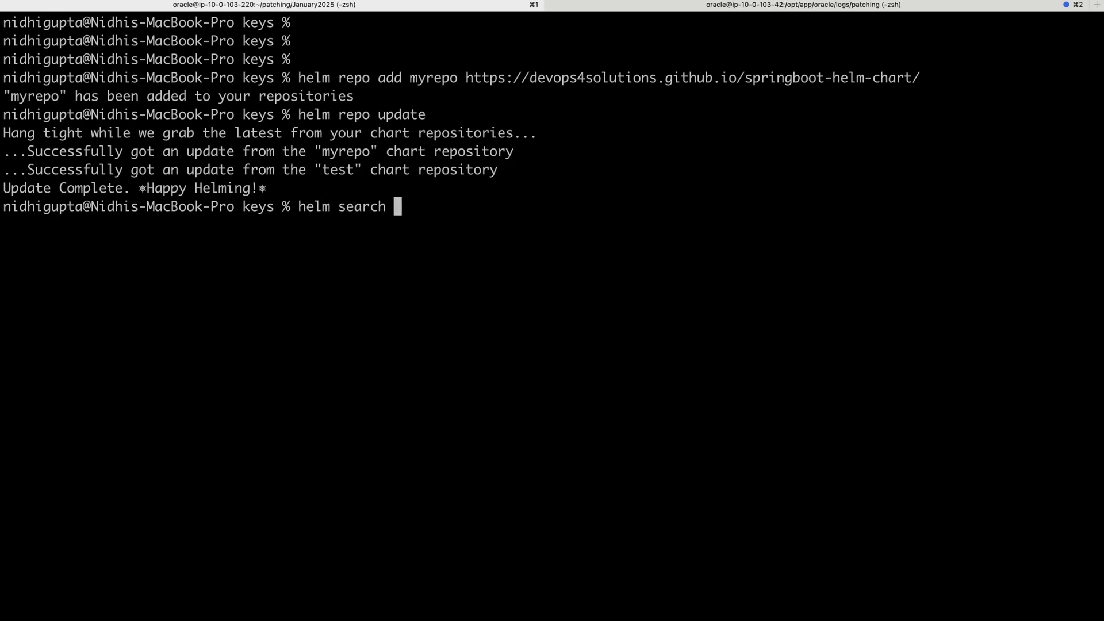
type("repo")
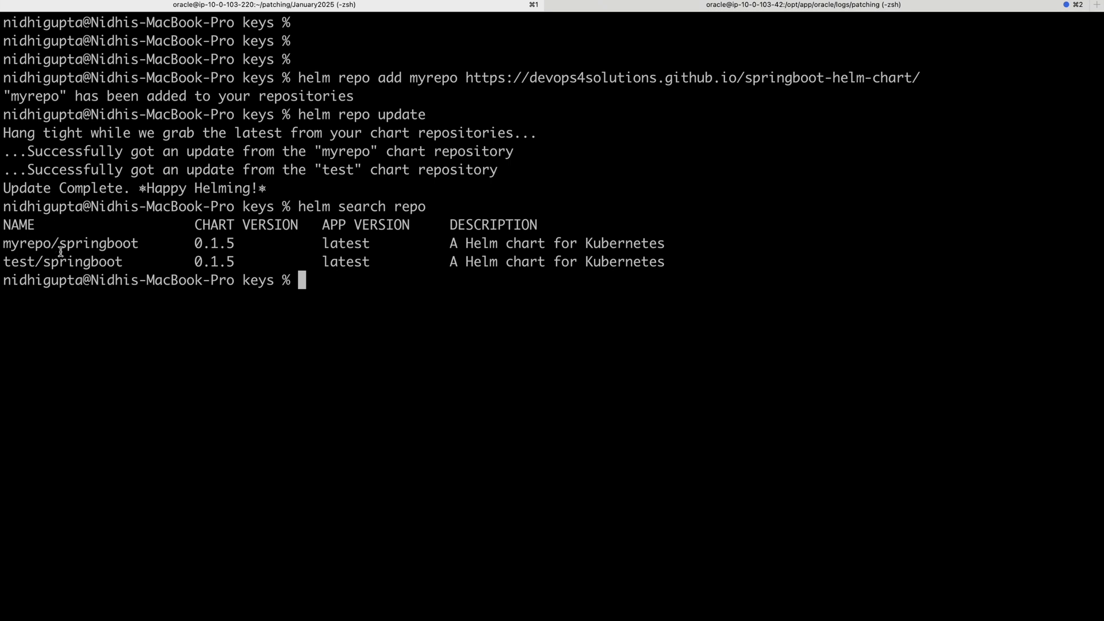
mouse_move(120, 252)
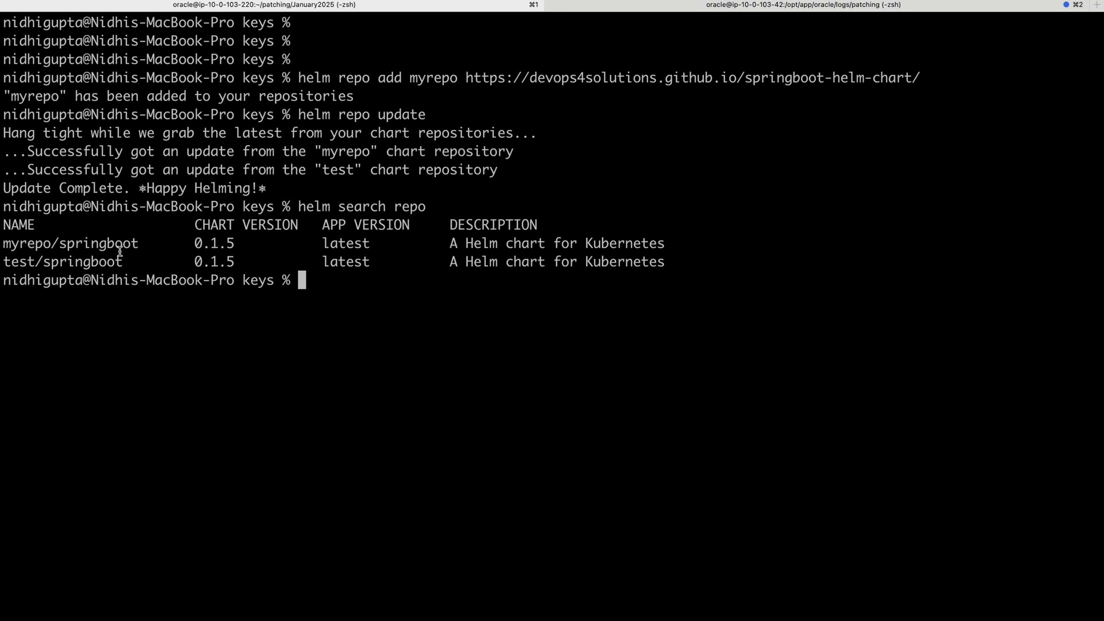